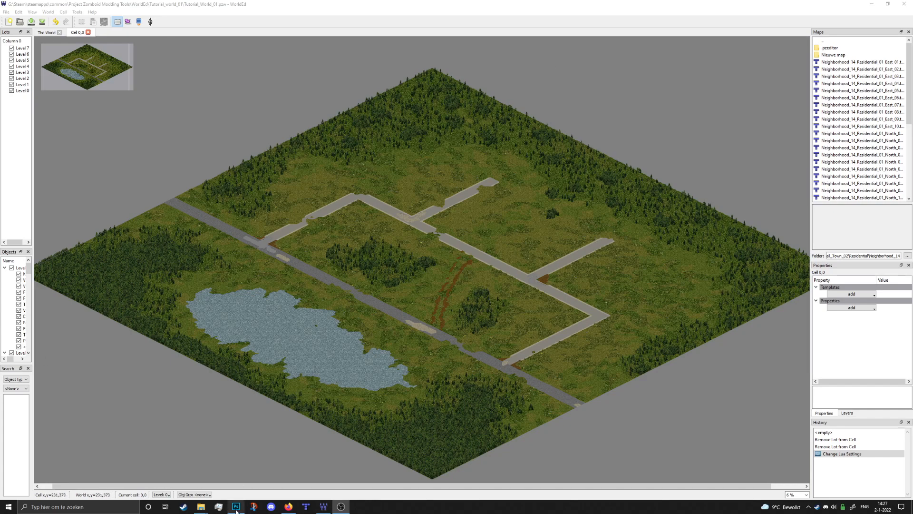
# Switch to the Workfile_01.psd map document in Photoshop.
pyautogui.click(243, 506)
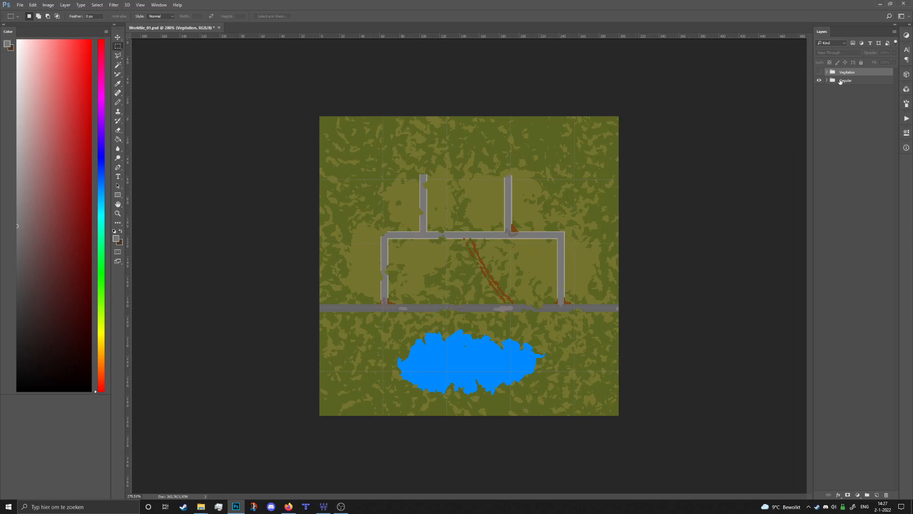
pyautogui.click(818, 72)
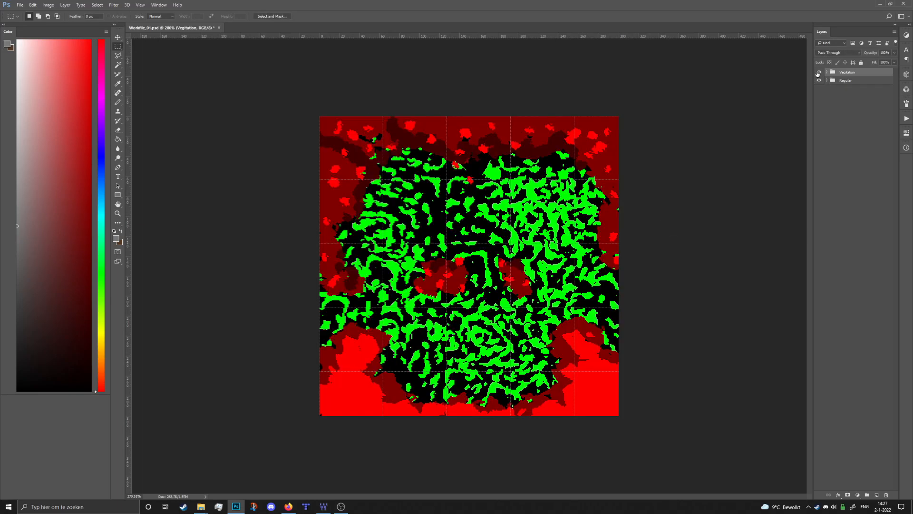
pyautogui.click(820, 80)
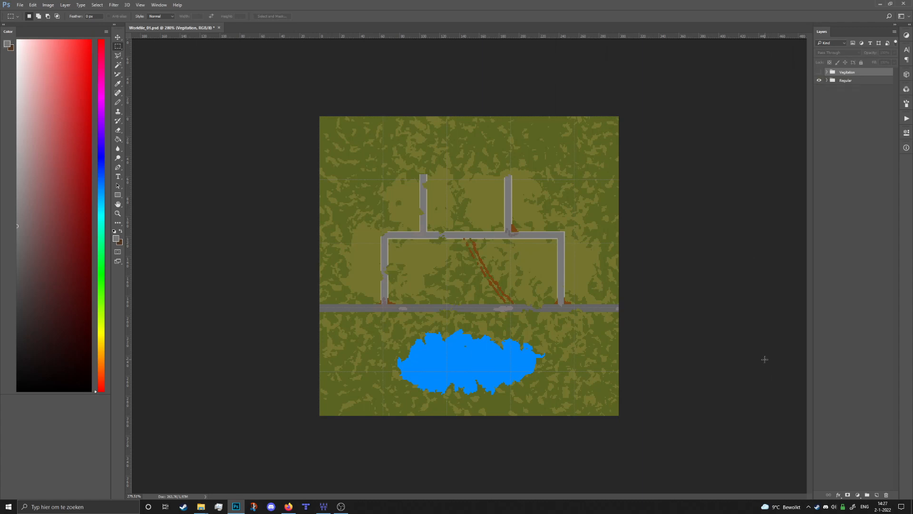
pyautogui.moveTo(881, 500)
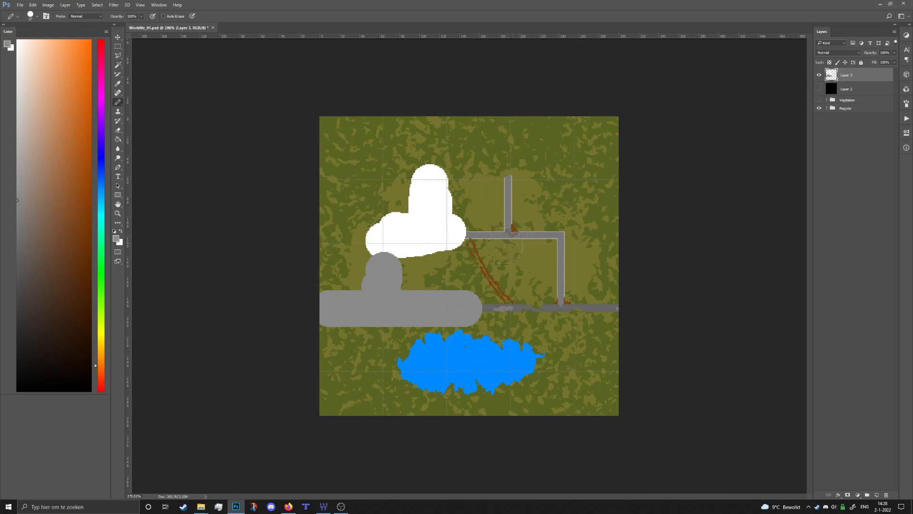
pyautogui.moveTo(528, 205)
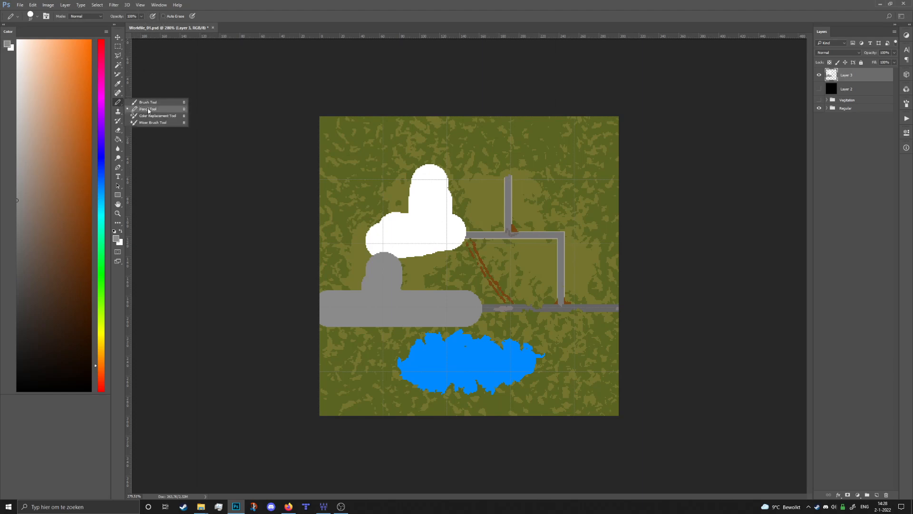
# Paint soft white spawn strokes across the map's western half, down toward the lake.
pyautogui.click(146, 102)
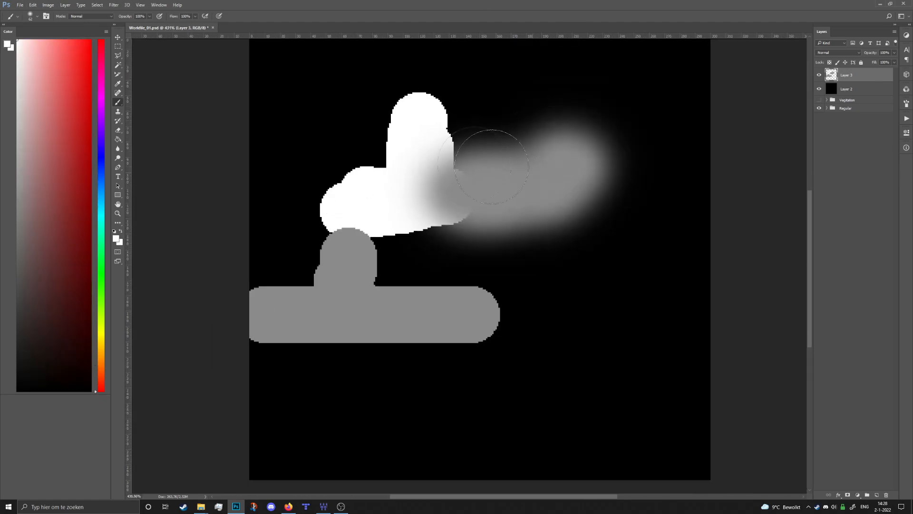
pyautogui.moveTo(490, 166); pyautogui.dragTo(553, 236)
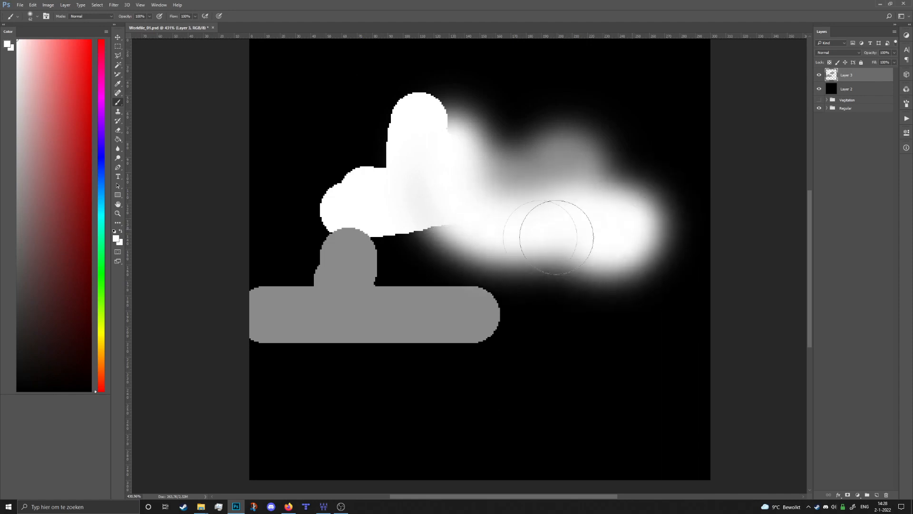
pyautogui.moveTo(553, 236); pyautogui.dragTo(297, 303)
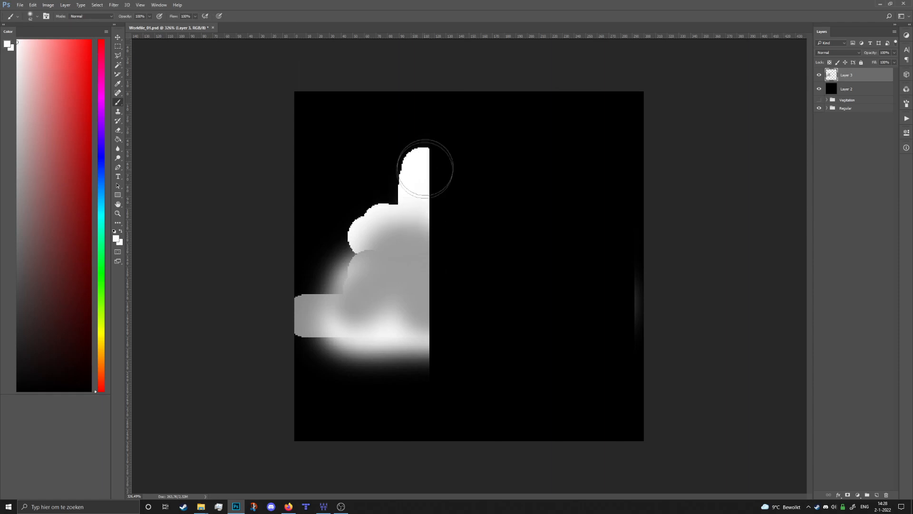
pyautogui.moveTo(426, 169); pyautogui.dragTo(399, 207)
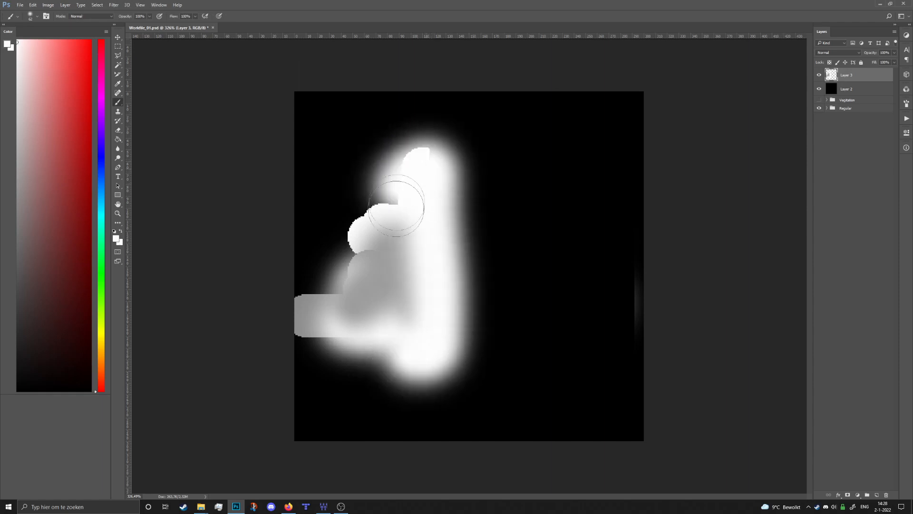
pyautogui.moveTo(396, 204); pyautogui.dragTo(414, 257)
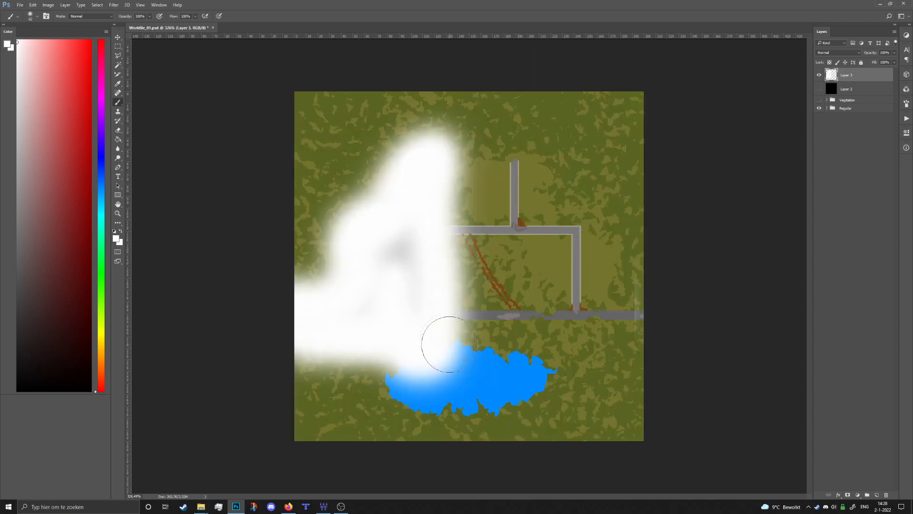
pyautogui.moveTo(449, 344); pyautogui.dragTo(551, 335)
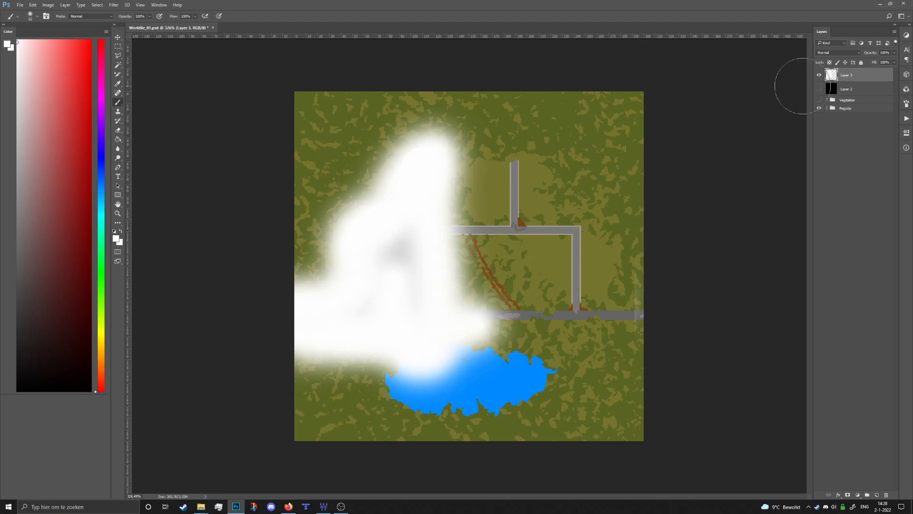
# Show Layer 2's black backdrop and group it with Layer 3 as Spawn_layer.
pyautogui.click(819, 88)
pyautogui.write('Spawn_layer')
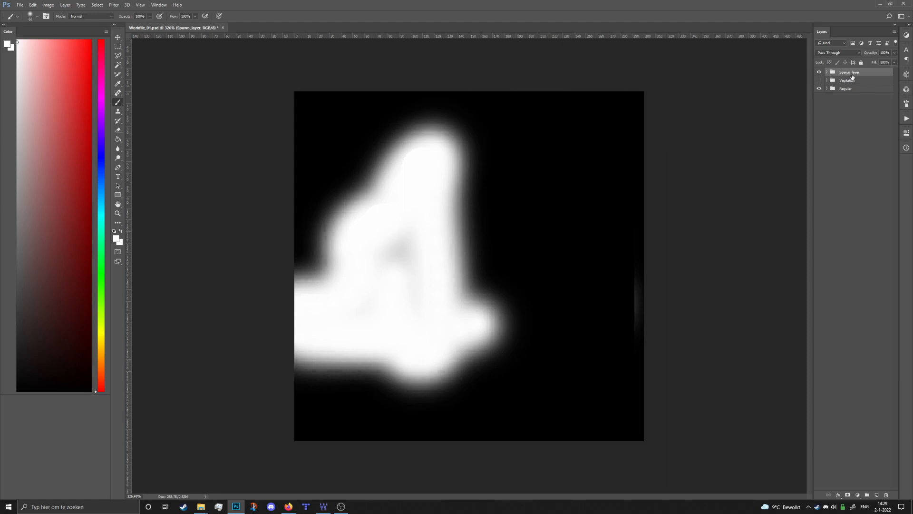
pyautogui.moveTo(853, 76)
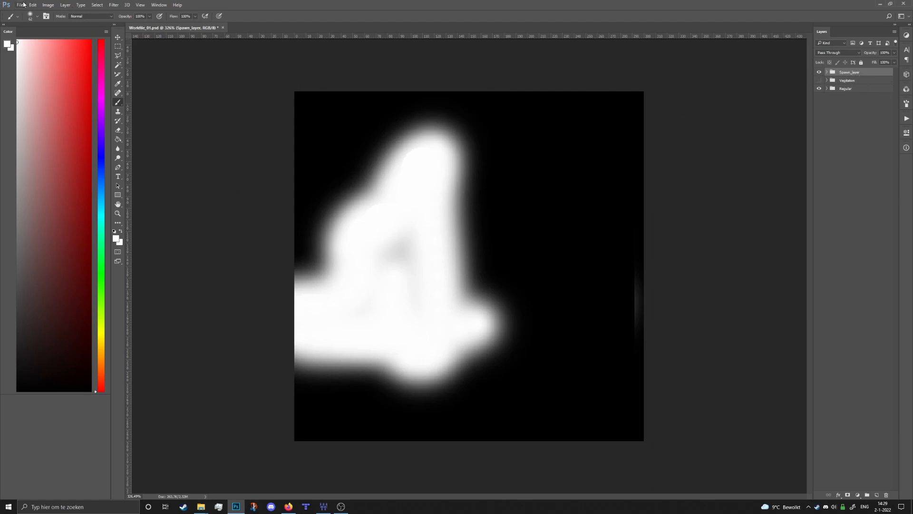
pyautogui.moveTo(540, 148)
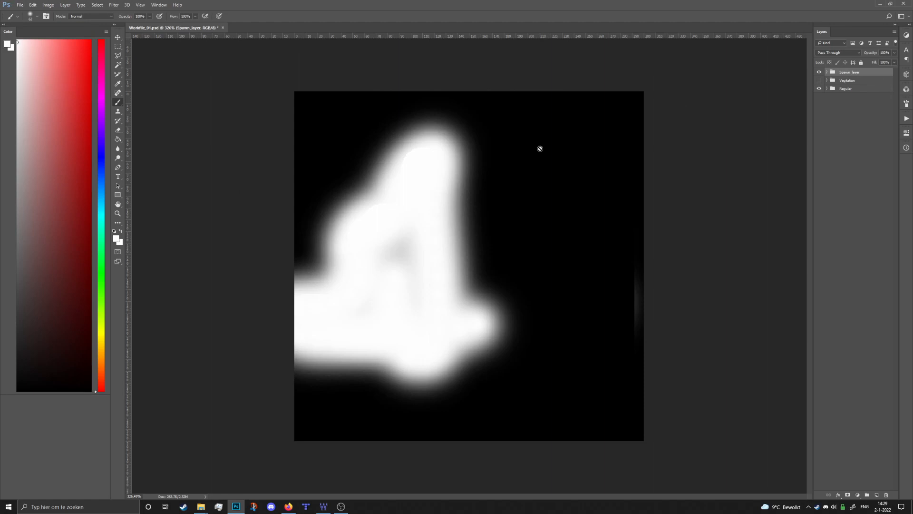
pyautogui.moveTo(319, 79)
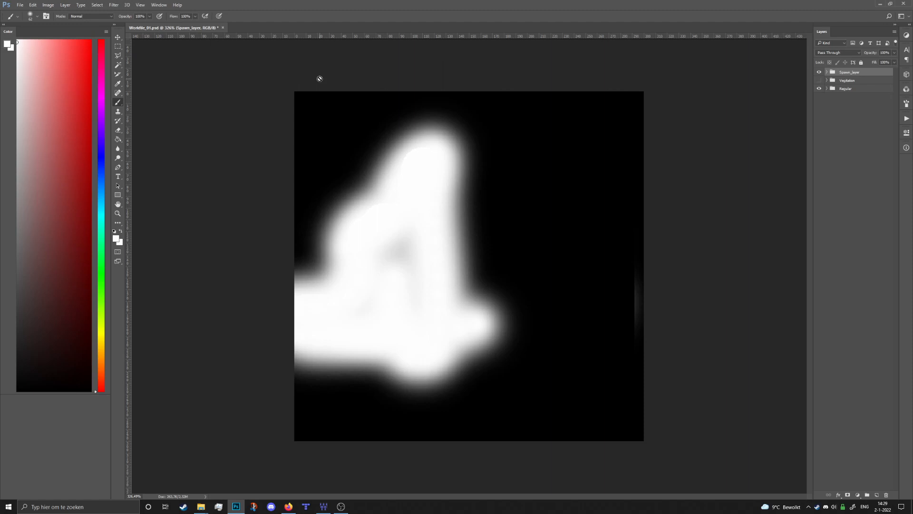
pyautogui.moveTo(621, 83)
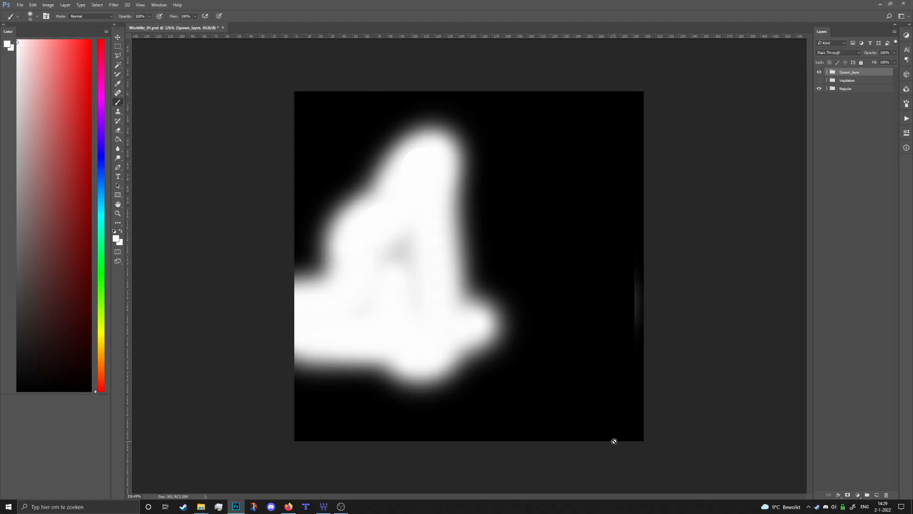
pyautogui.moveTo(302, 91)
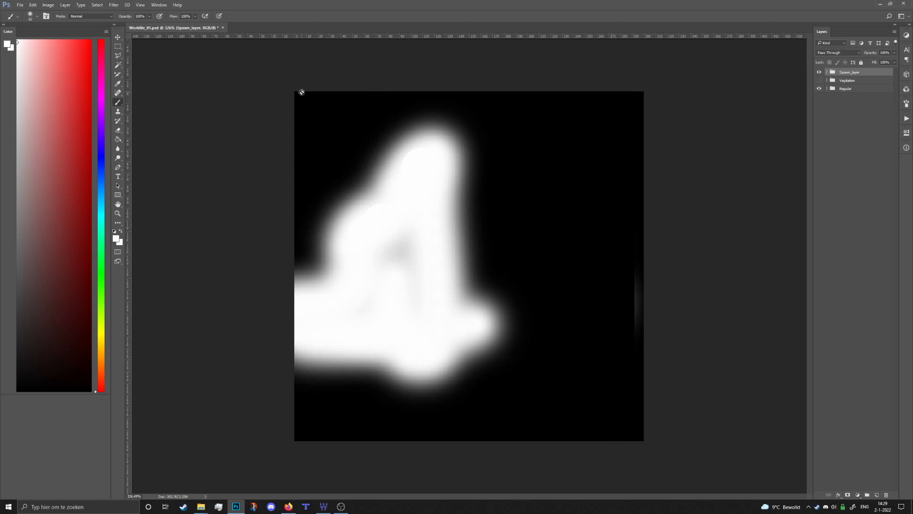
pyautogui.moveTo(179, 84)
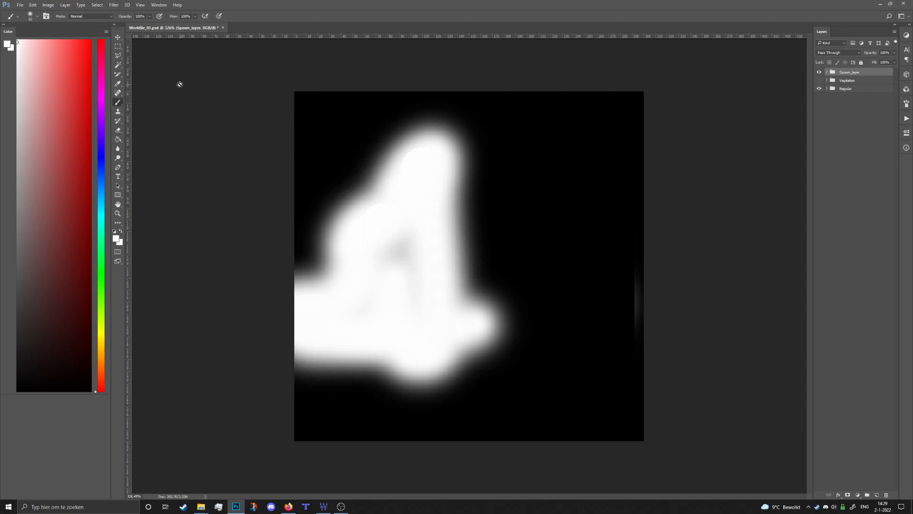
pyautogui.click(47, 4)
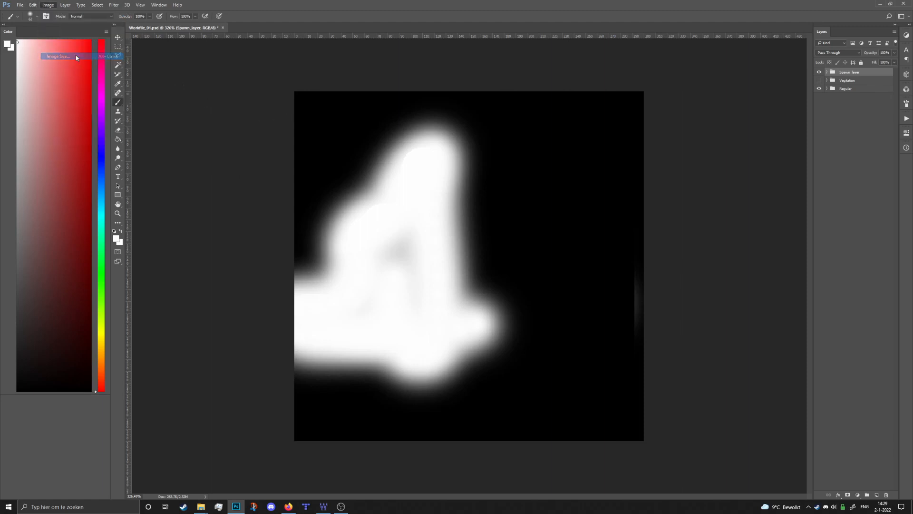
# Resize the spawn image to 30 × 30 pixels with Nearest Neighbor resampling.
pyautogui.click(57, 56)
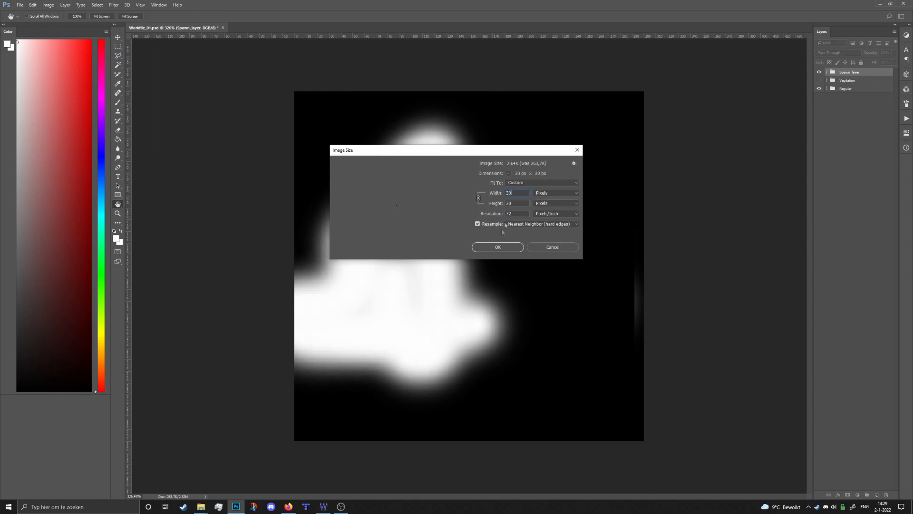
pyautogui.click(498, 247)
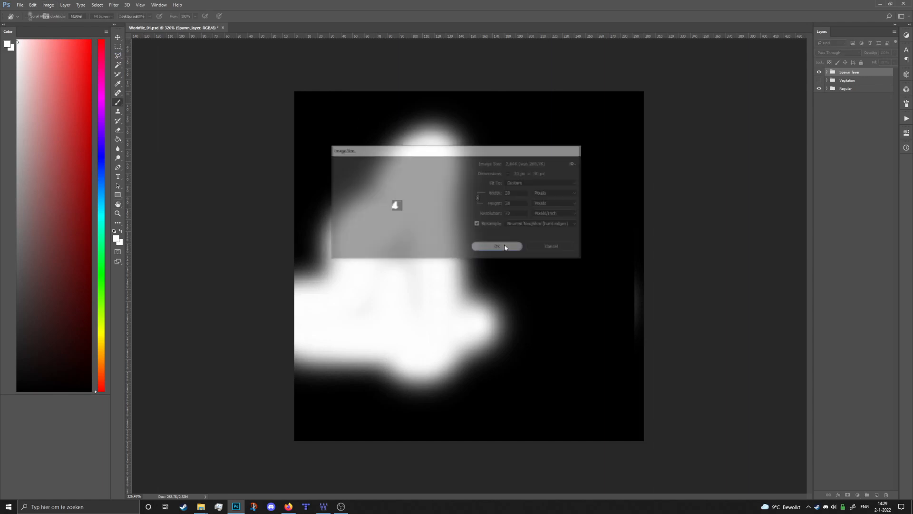
pyautogui.click(497, 247)
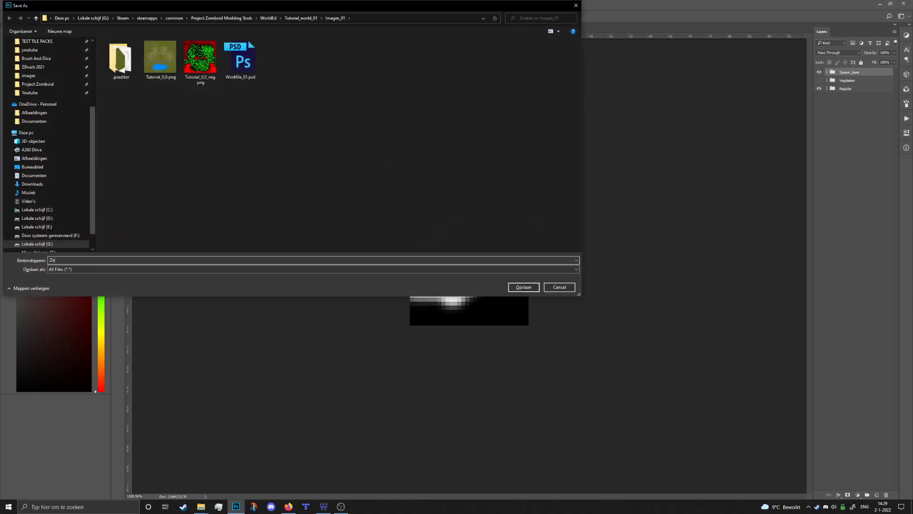
# Save the small spawn map as Tutorial_0_0_ZombieSpawn in the Images_01 folder.
pyautogui.write('Zombie_Spawn')
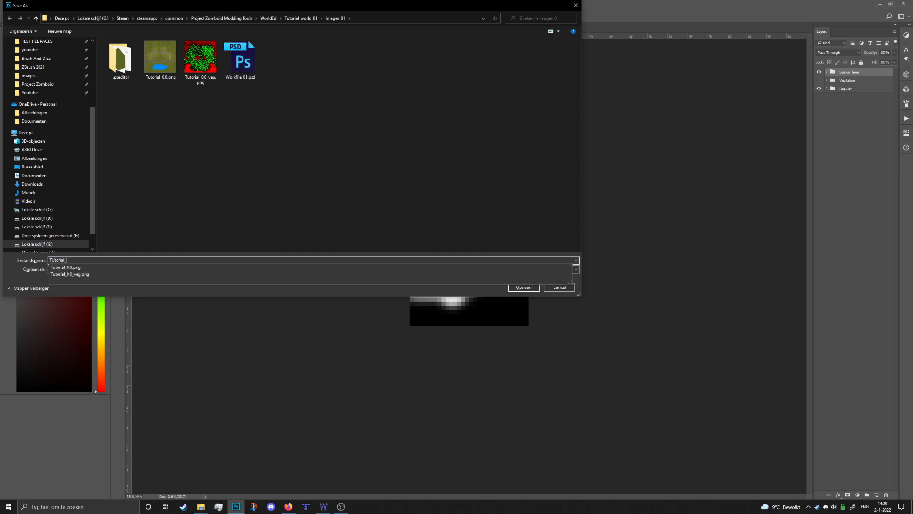
pyautogui.write('0_0_ZombieSpawn')
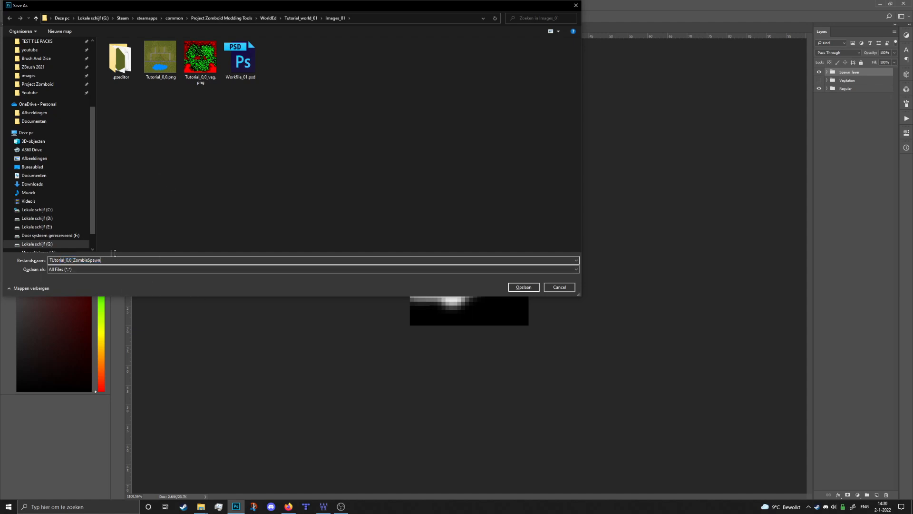
pyautogui.doubleClick(87, 260)
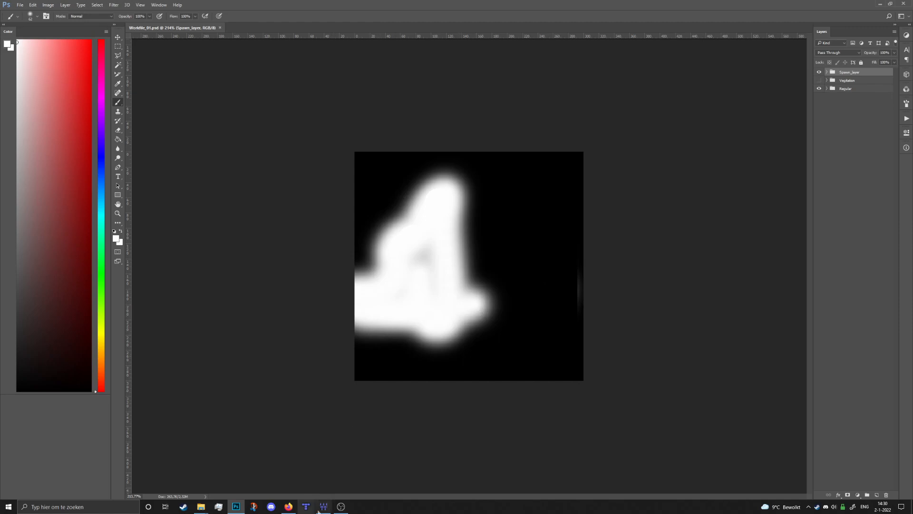
# Return to WorldEd's World overview and start Generate Lots for selected cells only.
pyautogui.click(323, 506)
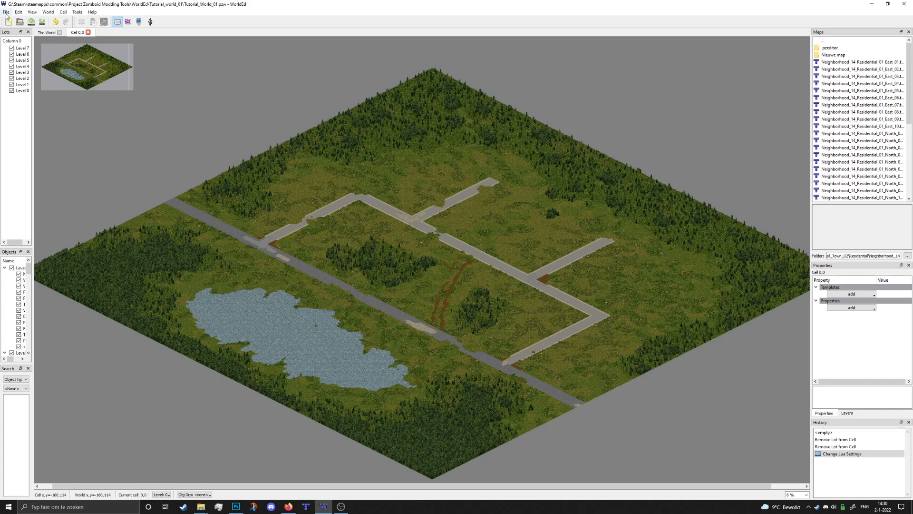
pyautogui.moveTo(381, 113)
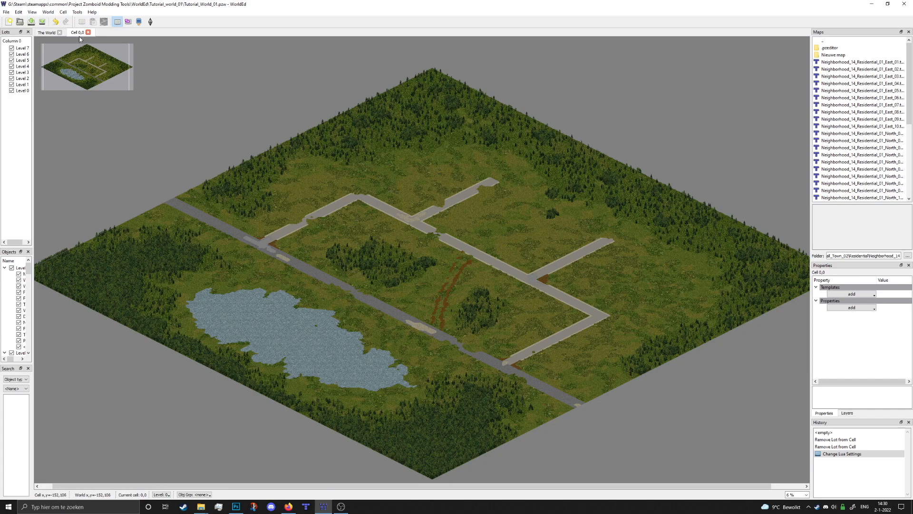
pyautogui.click(48, 32)
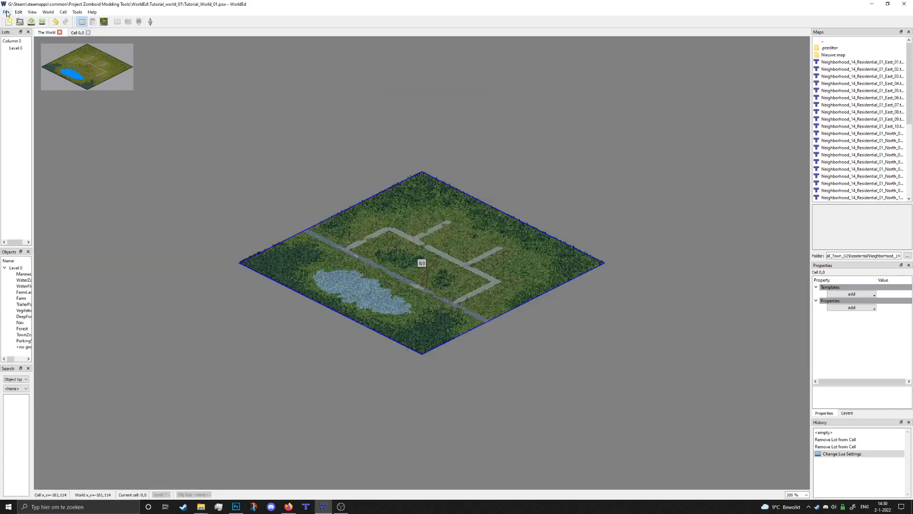
pyautogui.click(6, 12)
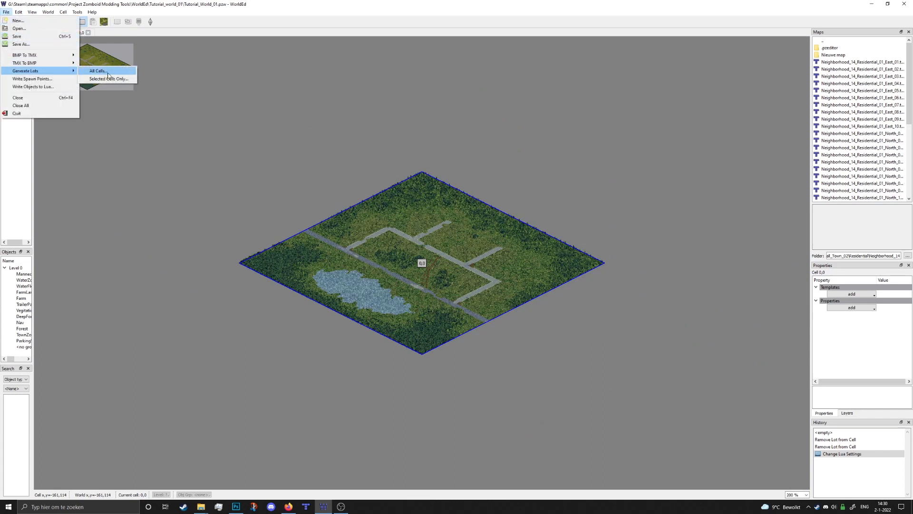
pyautogui.moveTo(104, 79)
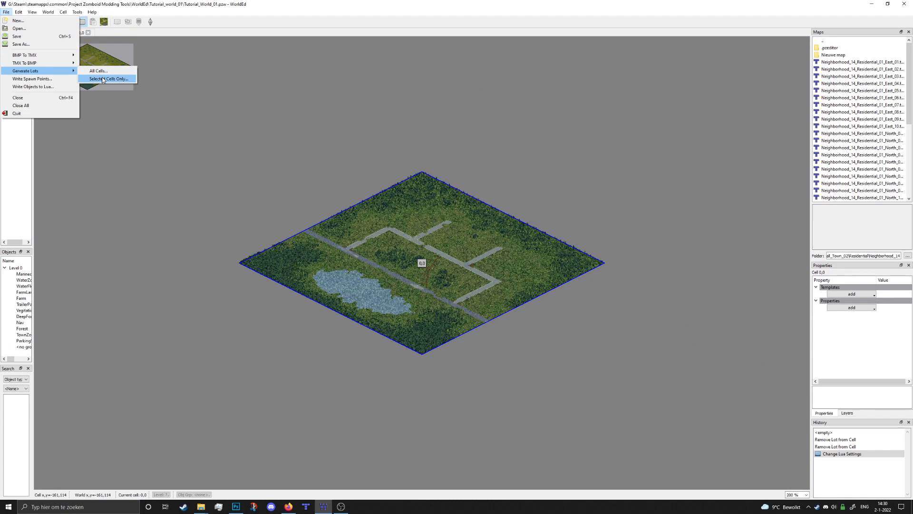
pyautogui.click(108, 79)
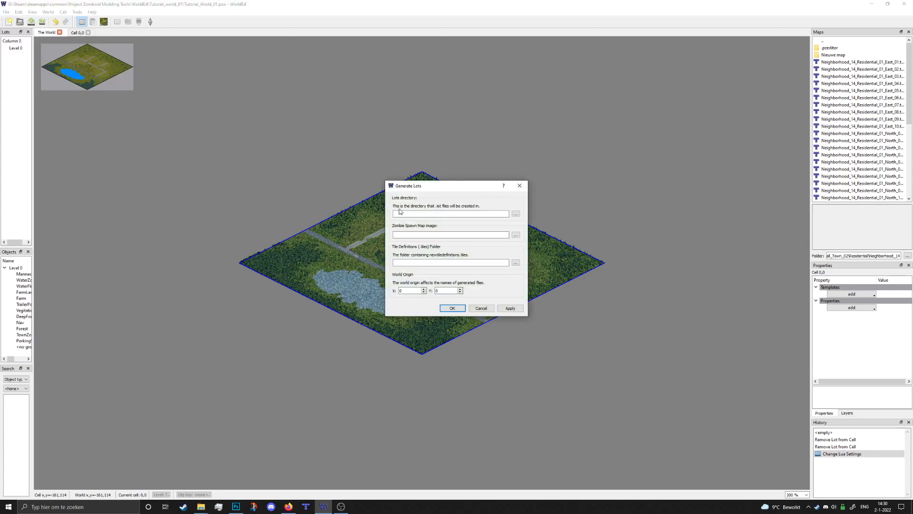
pyautogui.moveTo(486, 209)
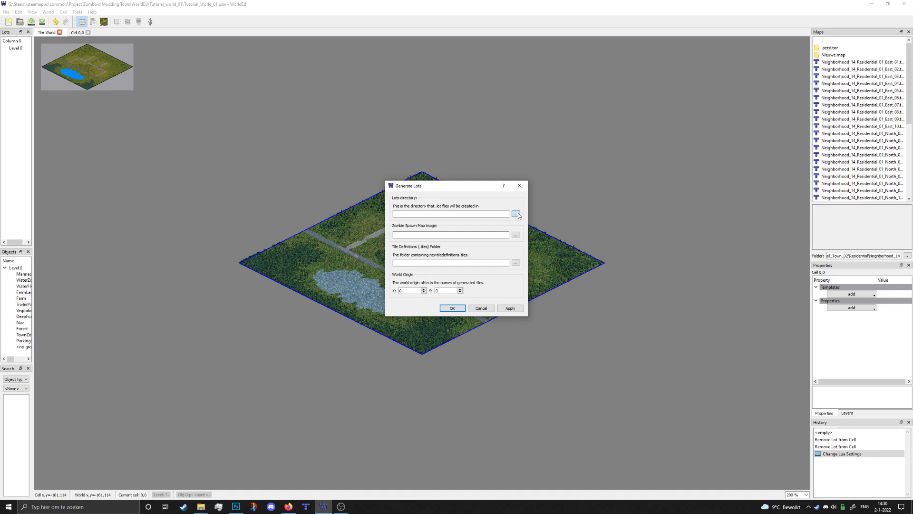
# Set a new lots folder as destination and Tutorial_0_0_ZombieSpawn.png as spawn image.
pyautogui.click(516, 214)
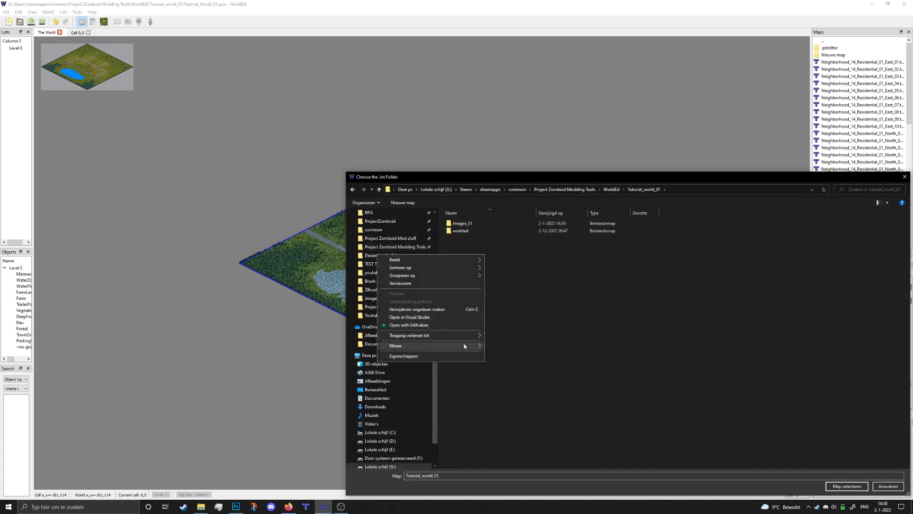
pyautogui.click(395, 346)
pyautogui.write('lots')
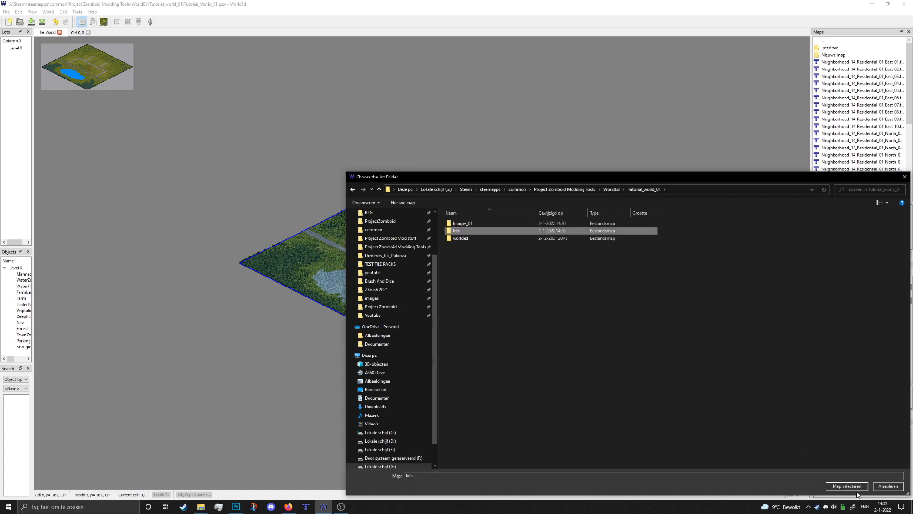
pyautogui.click(846, 487)
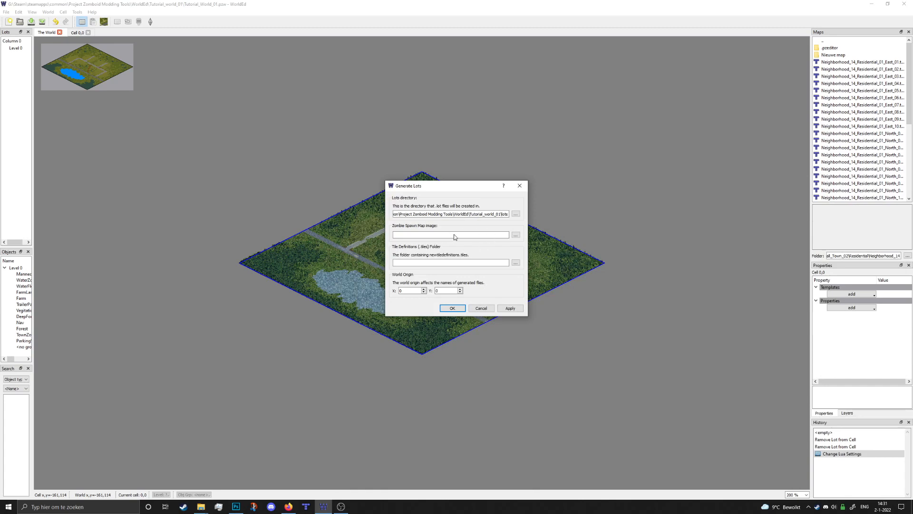
pyautogui.click(515, 234)
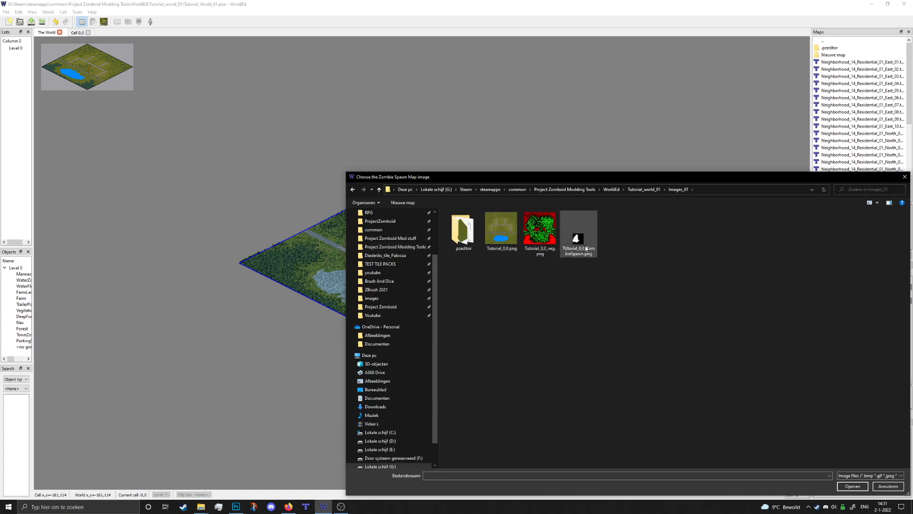
pyautogui.click(852, 486)
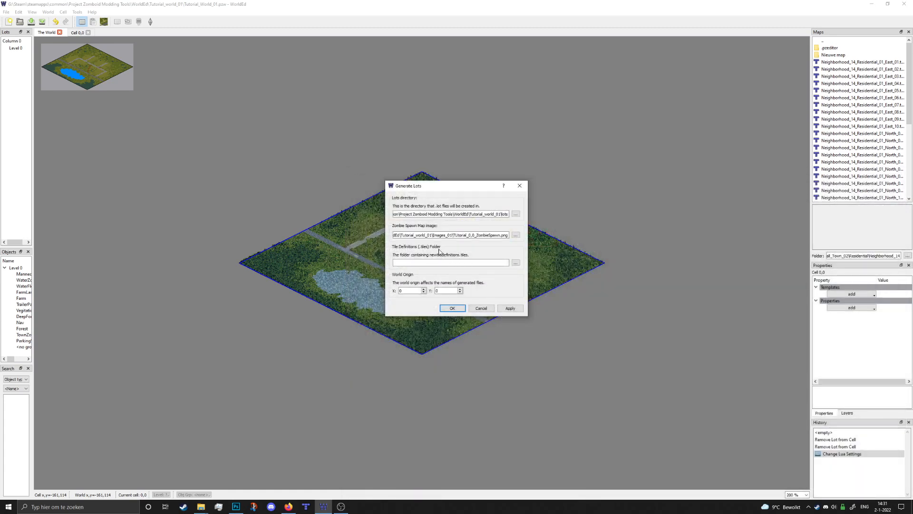
# Set the Modding Tools Tiles folder as the tile definitions directory.
pyautogui.click(515, 262)
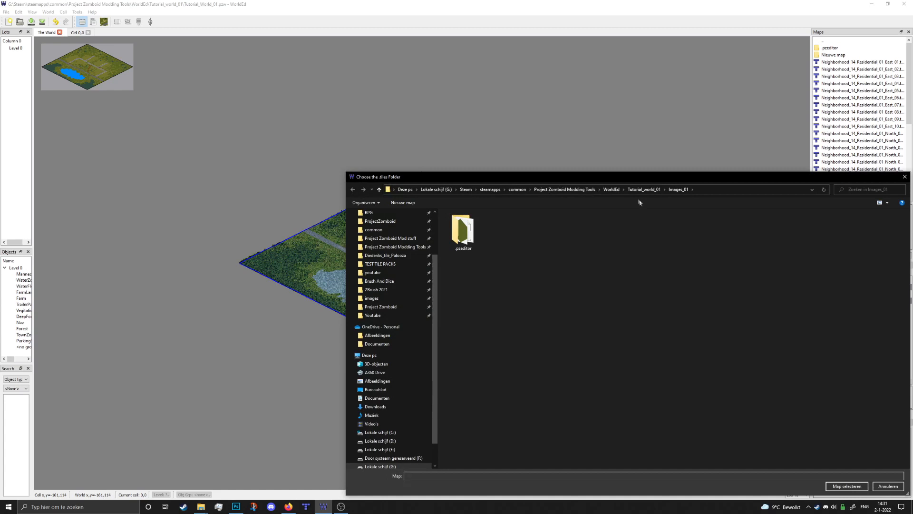
pyautogui.click(565, 189)
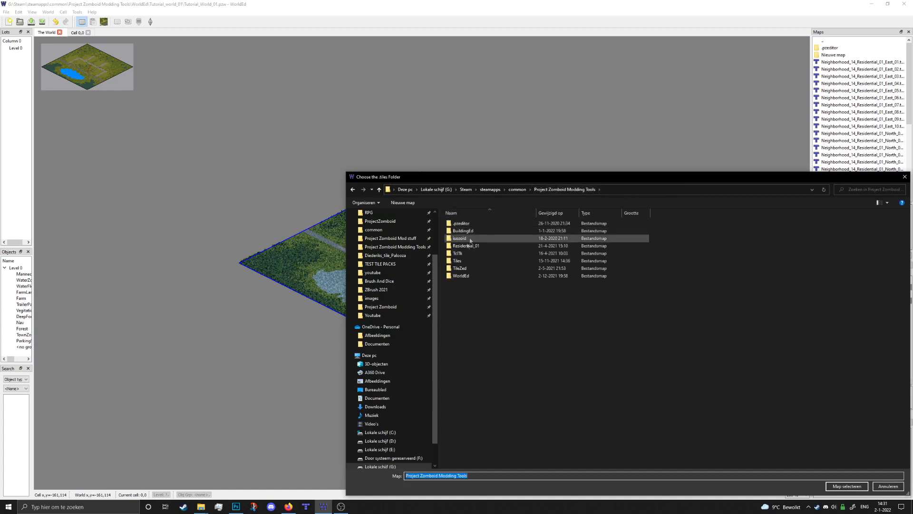
pyautogui.doubleClick(457, 261)
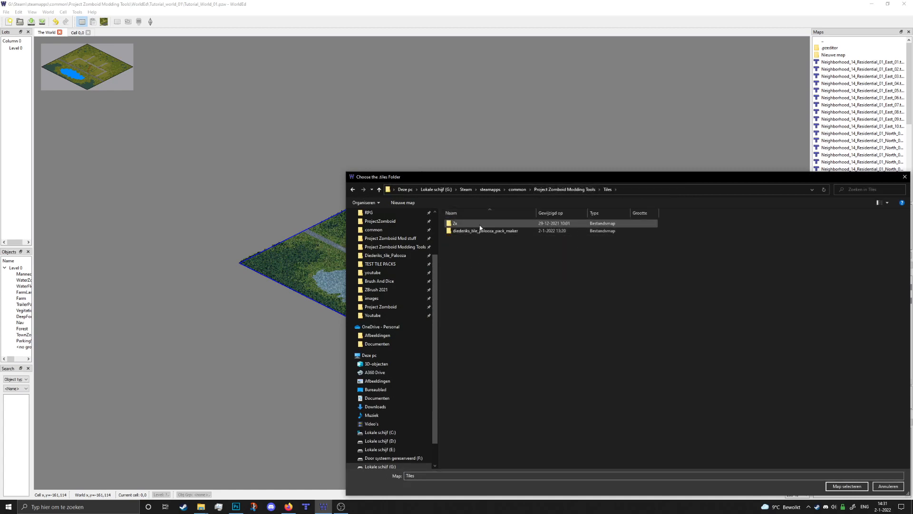
pyautogui.moveTo(485, 231)
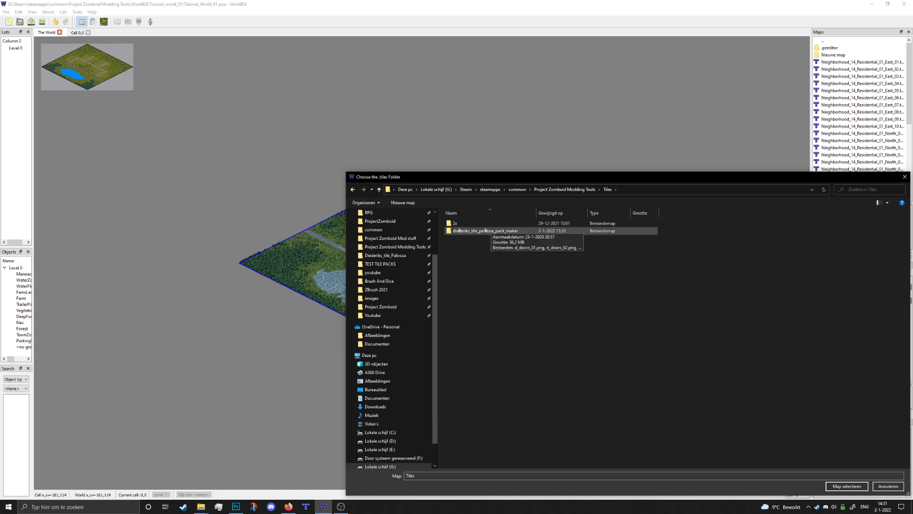
pyautogui.moveTo(501, 231)
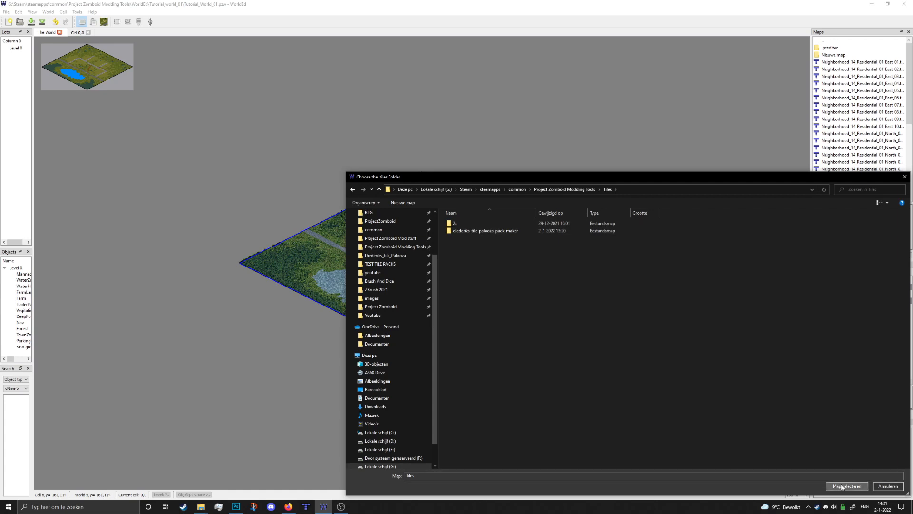
pyautogui.click(845, 486)
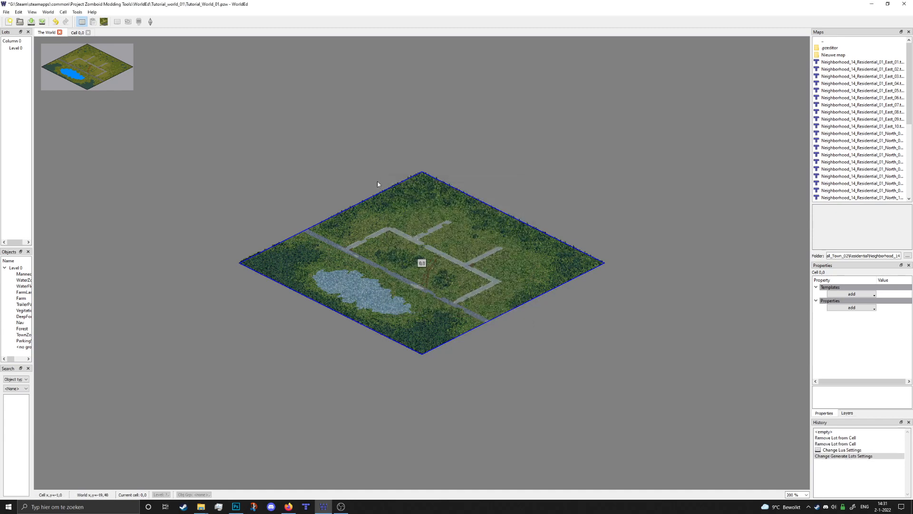
pyautogui.click(17, 12)
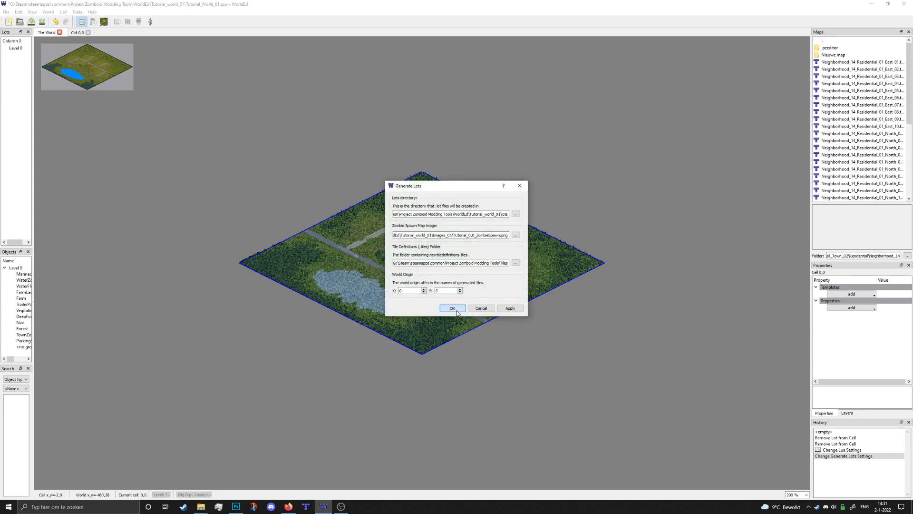
# Generate the world's lot files and dismiss the zero-buildings Finished notice.
pyautogui.click(452, 308)
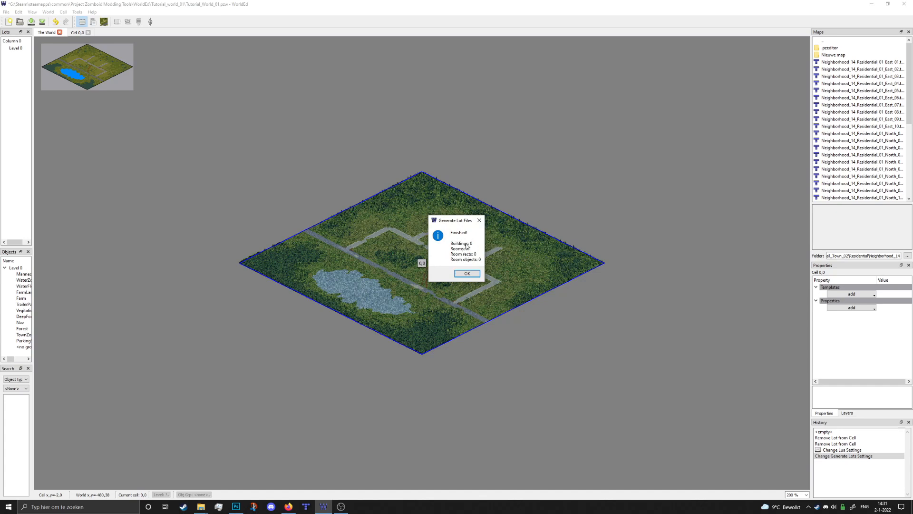
pyautogui.moveTo(476, 266)
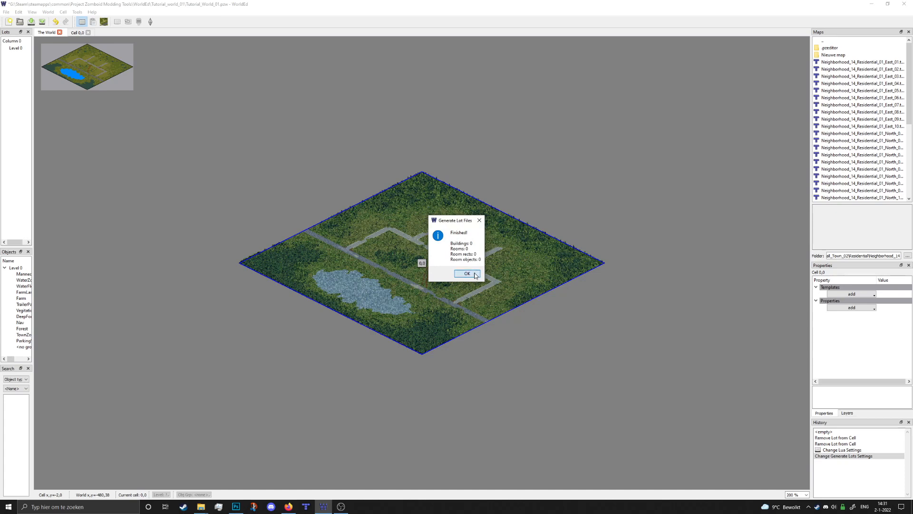
pyautogui.click(468, 273)
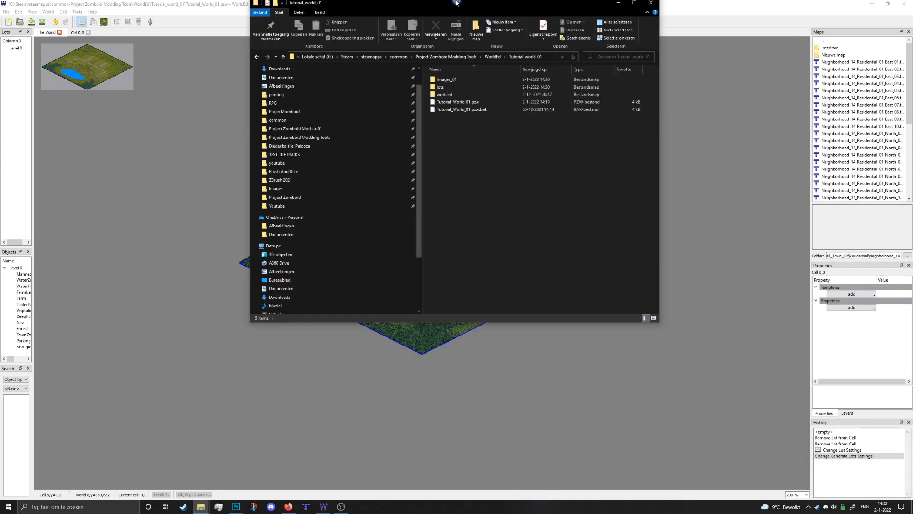
# Open the lots folder and check 0_0.lotheader, chunkdata_0_0.bin and world_0_0.lotpack.
pyautogui.click(640, 3)
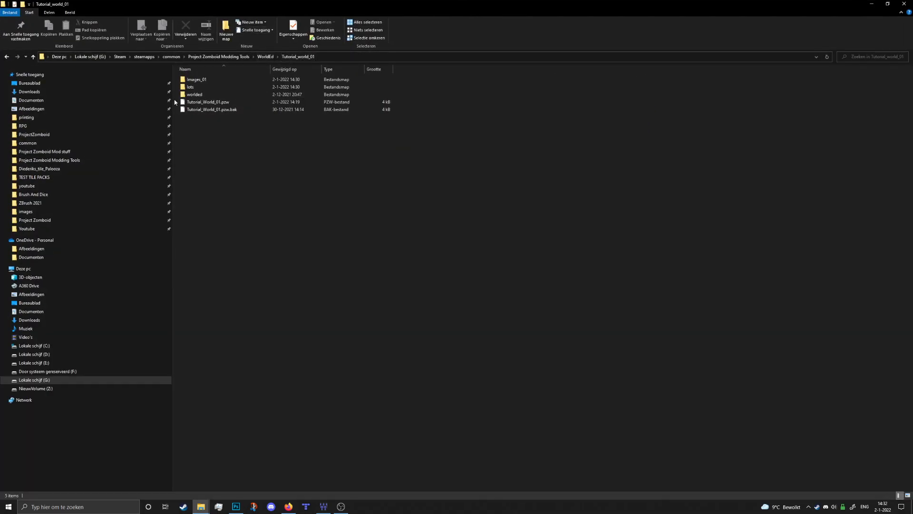
pyautogui.doubleClick(195, 87)
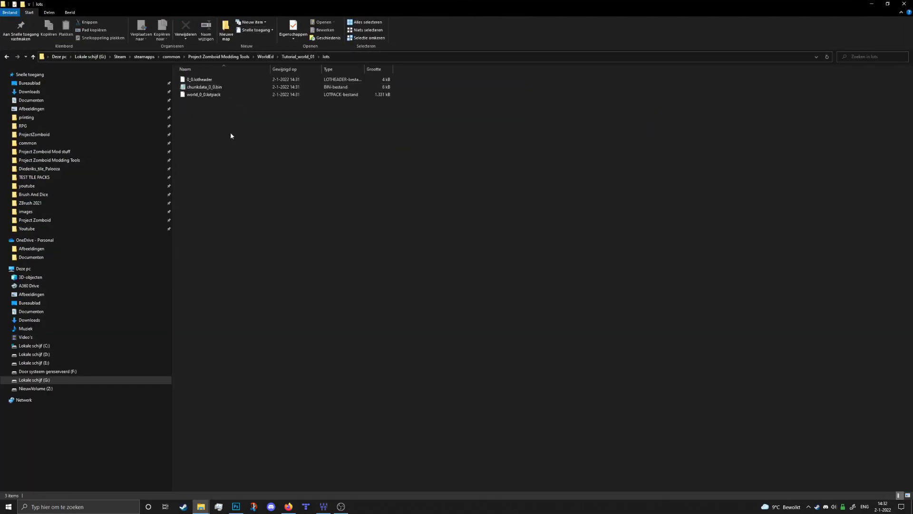
pyautogui.click(198, 80)
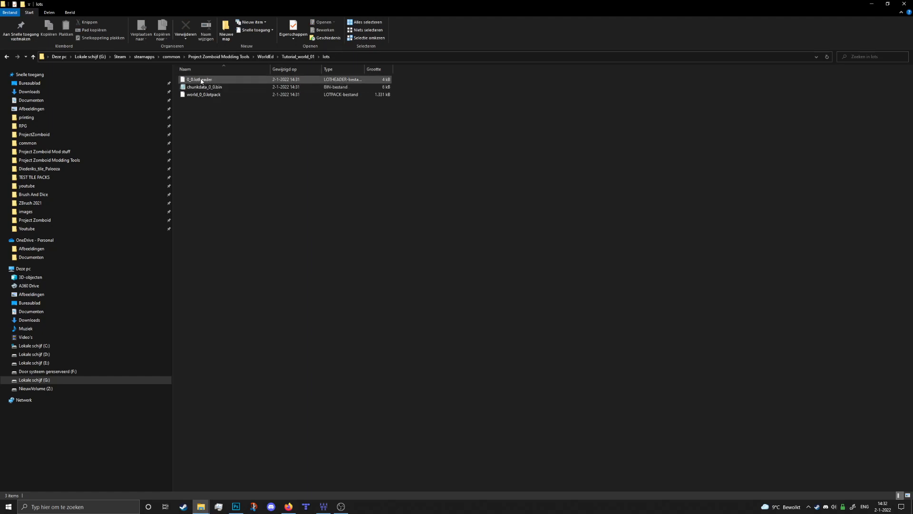
pyautogui.moveTo(213, 88)
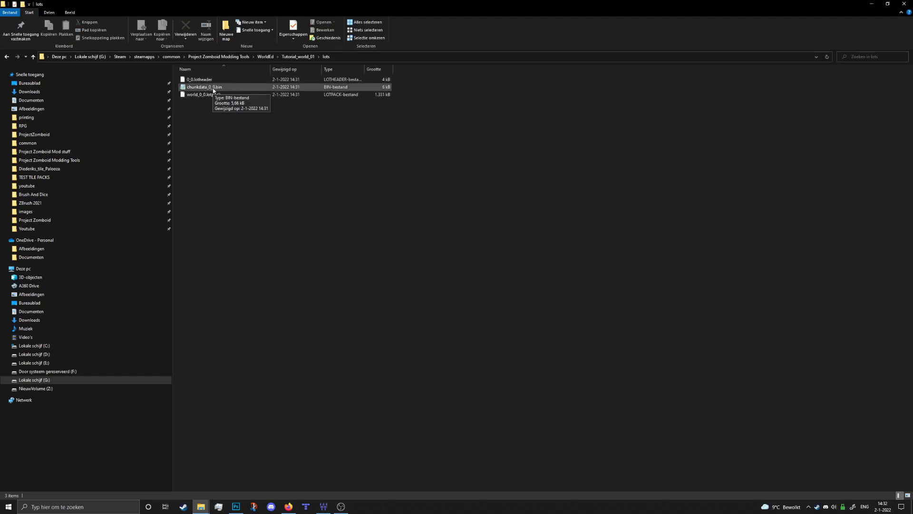
pyautogui.click(204, 94)
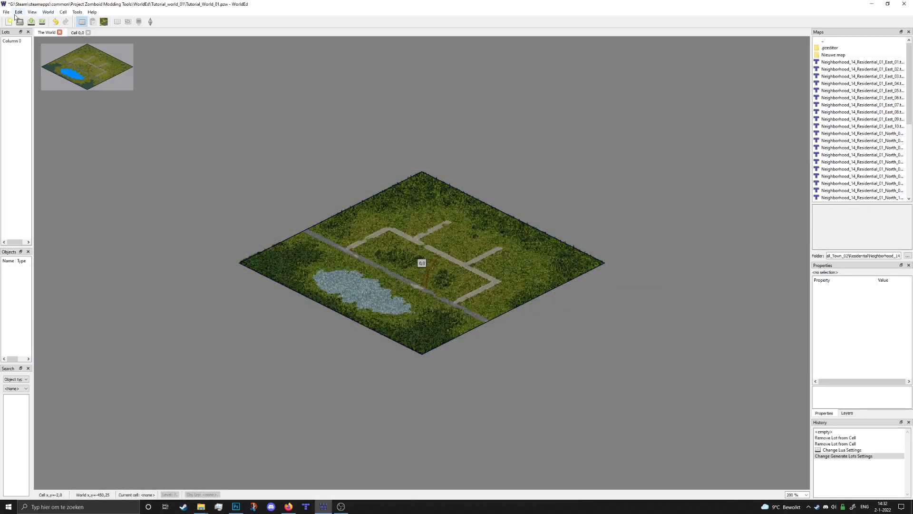
# Place an all-professions spawn point on the grass near the road's end in cell 0,0.
pyautogui.click(33, 12)
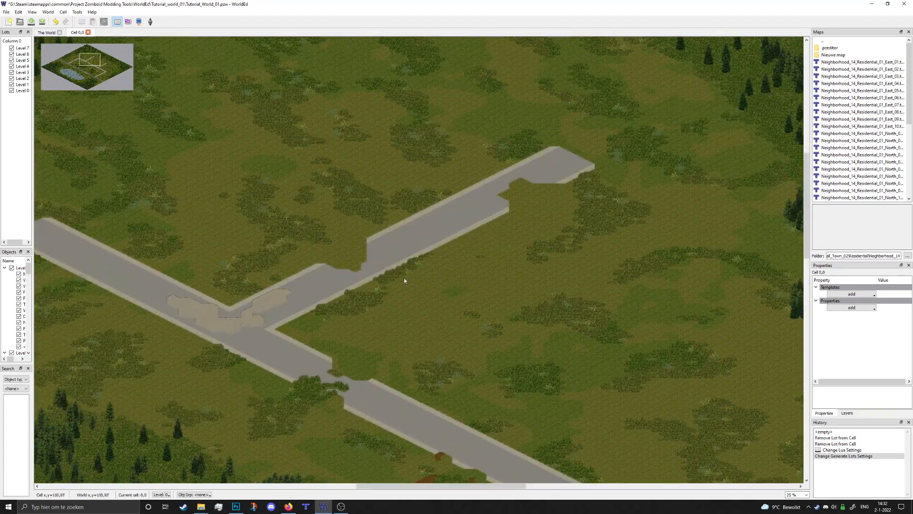
pyautogui.moveTo(404, 281); pyautogui.dragTo(331, 250)
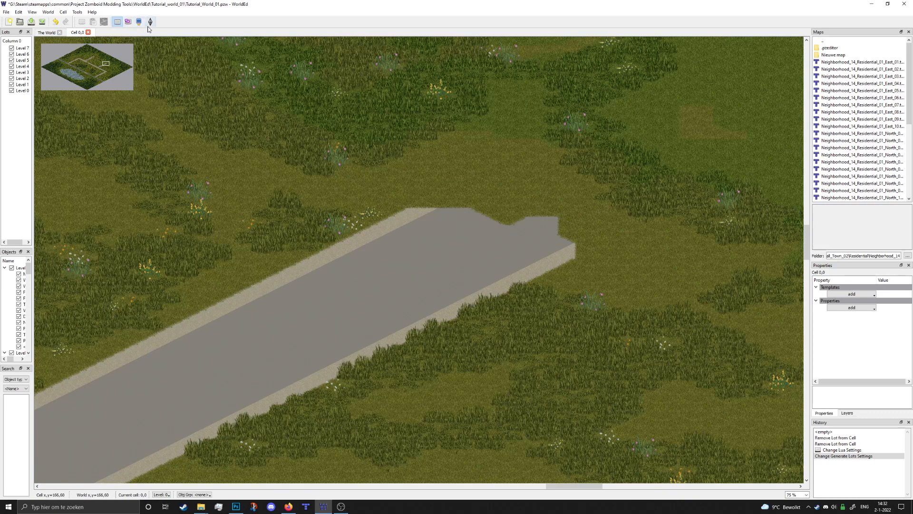
pyautogui.moveTo(148, 22)
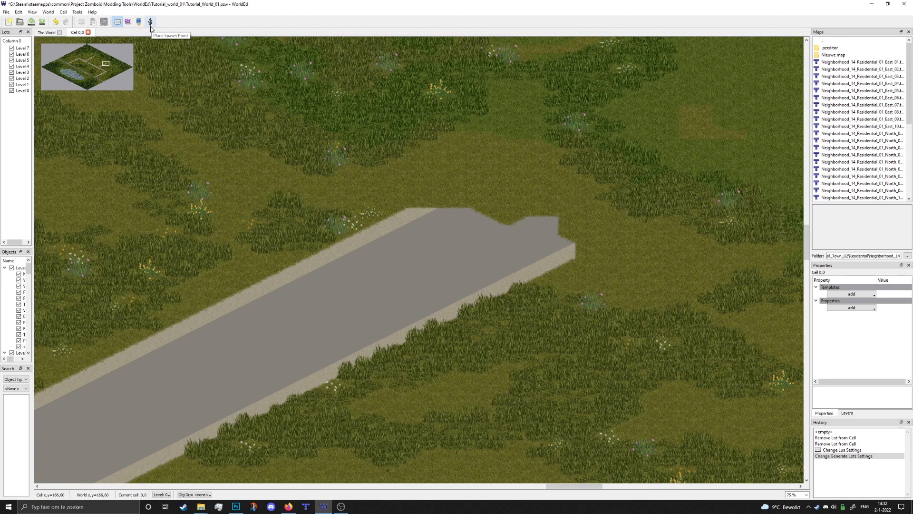
pyautogui.click(150, 23)
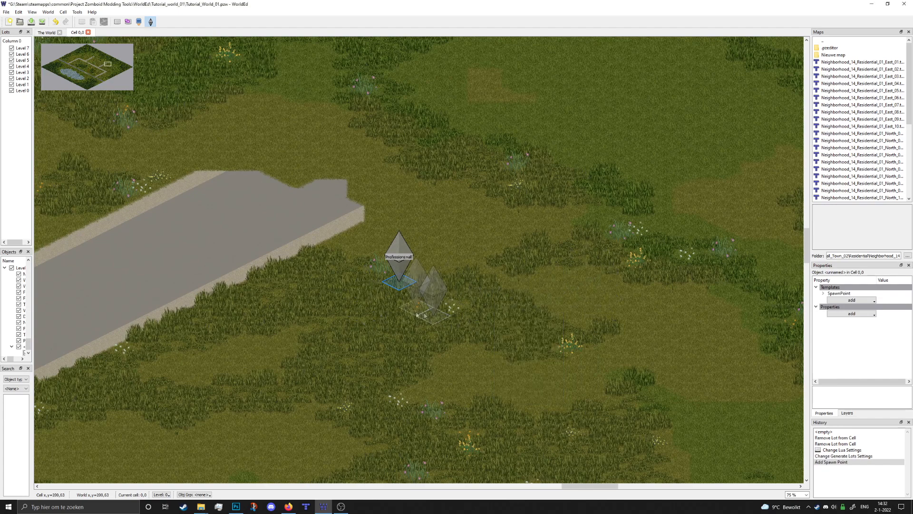
pyautogui.scroll(-3)
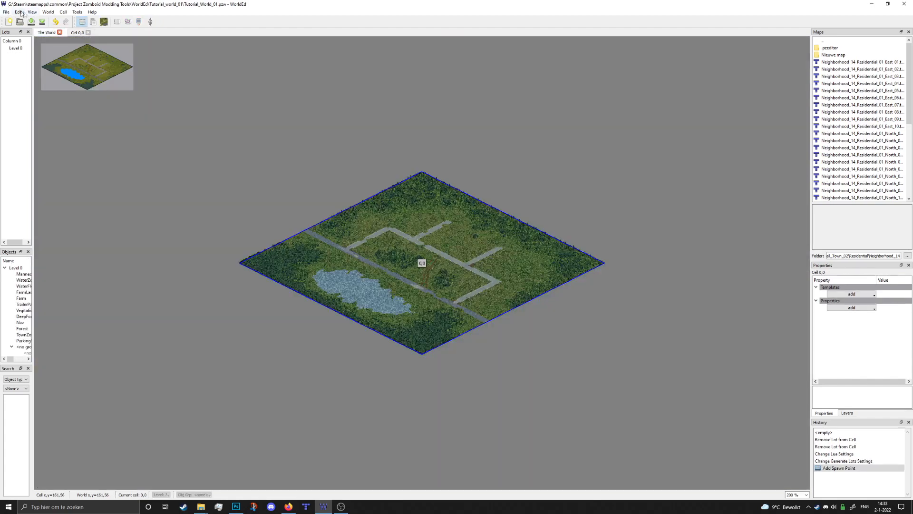
# Export the world's spawn points to spawnpoints.lua in the Tutorial_world_01 folder.
pyautogui.click(6, 12)
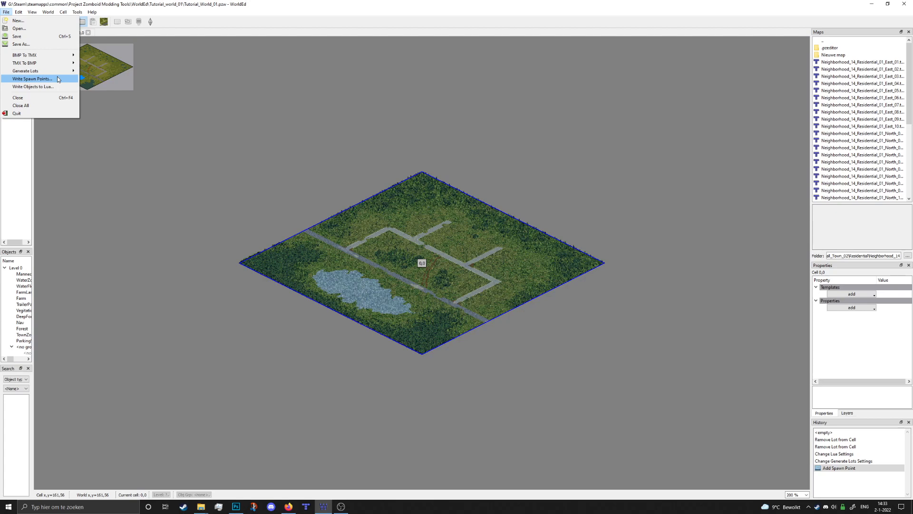
pyautogui.click(34, 78)
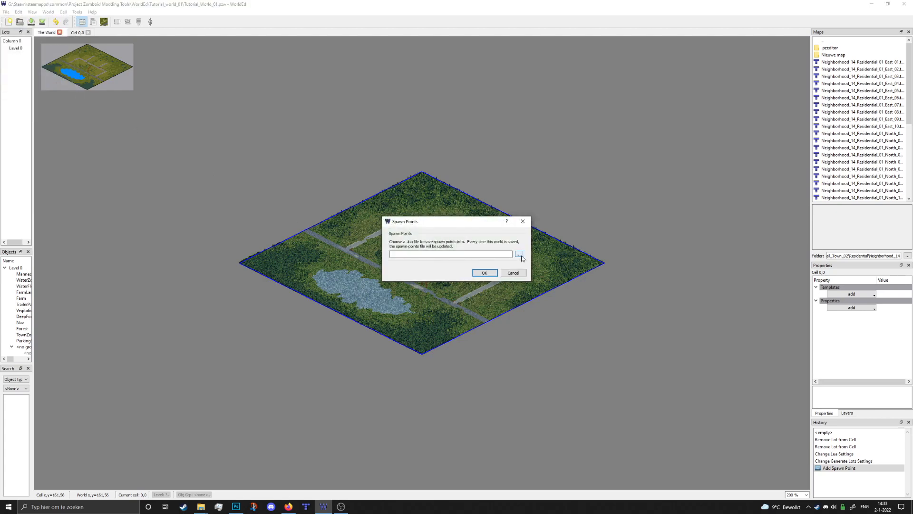
pyautogui.click(519, 254)
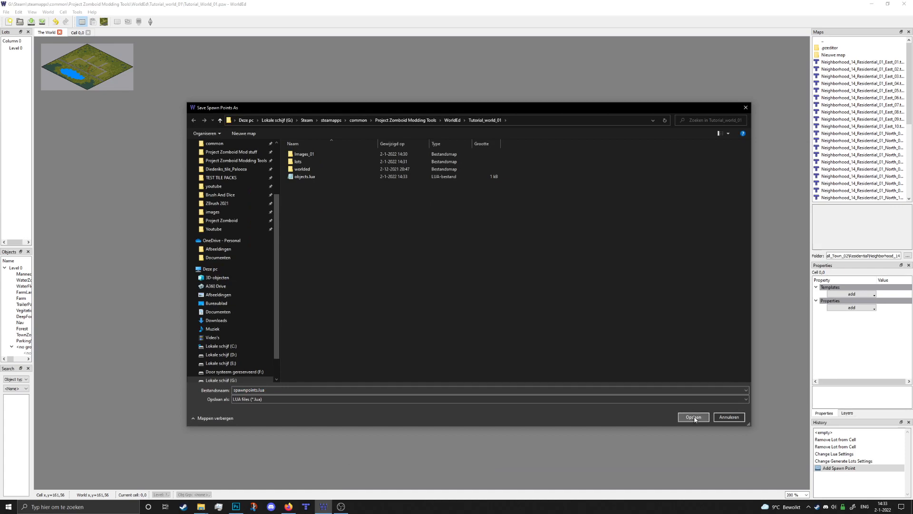
pyautogui.click(693, 417)
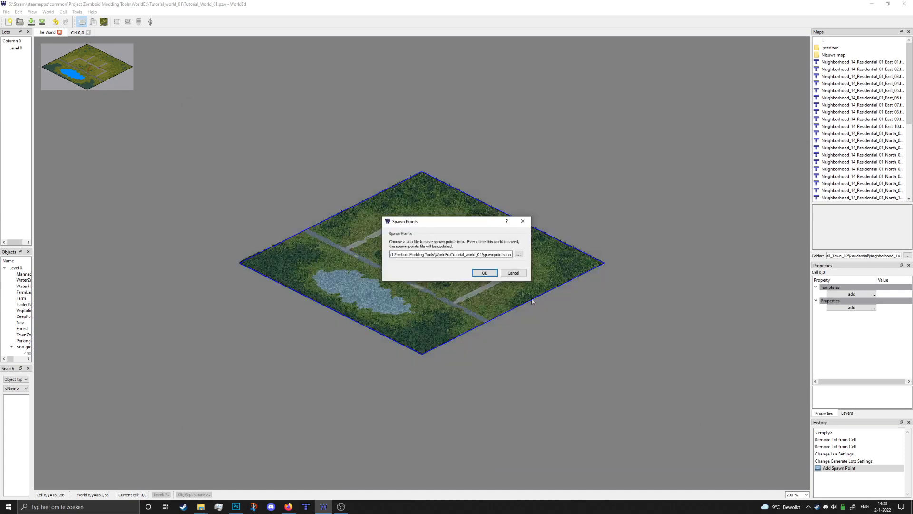
pyautogui.click(484, 273)
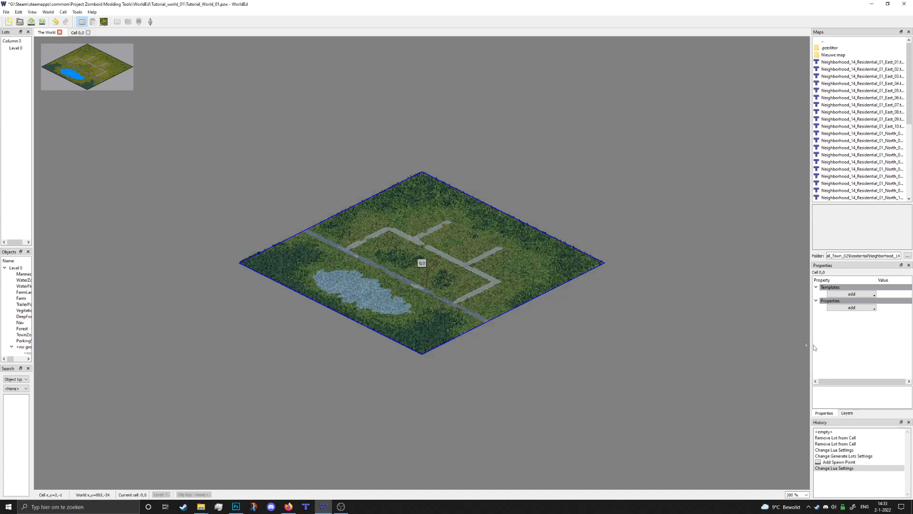
pyautogui.moveTo(702, 321)
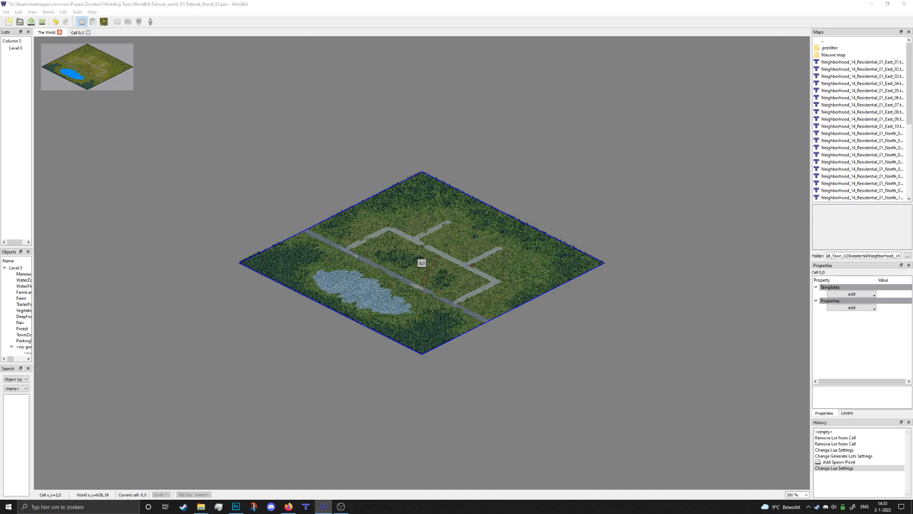
# Confirm spawnpoints.lua now sits beside objects.lua in Tutorial_world_01, then return to WorldEd.
pyautogui.click(200, 506)
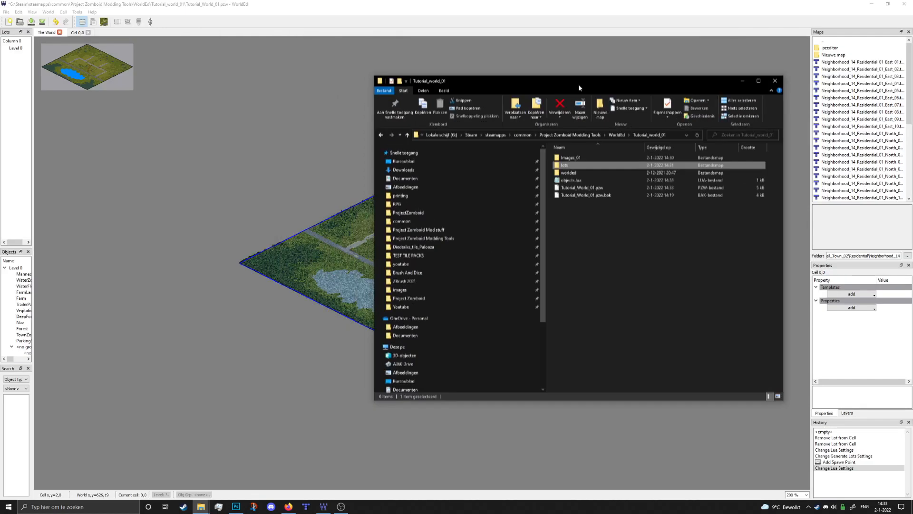
pyautogui.click(774, 81)
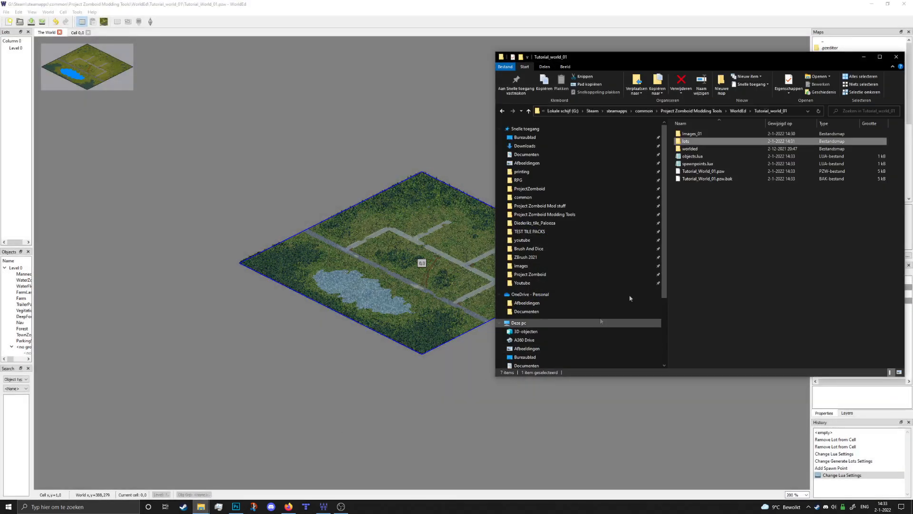
pyautogui.moveTo(712, 166)
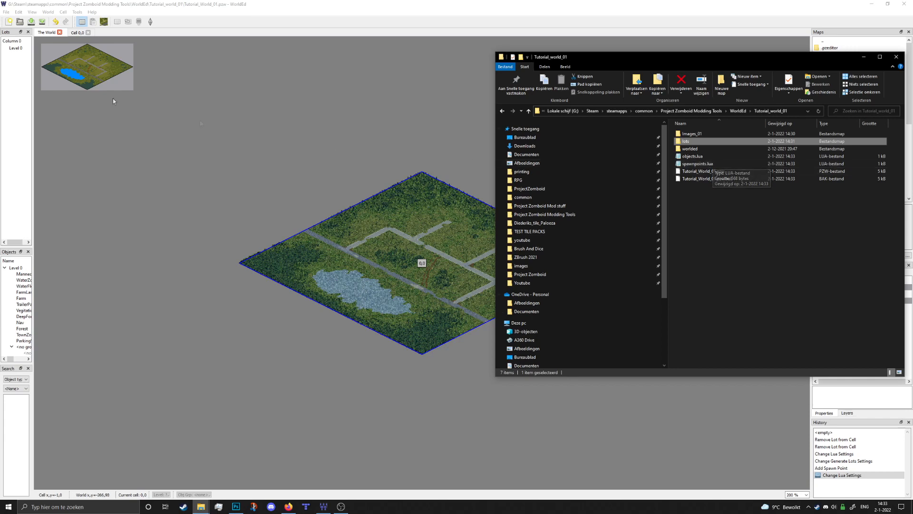
pyautogui.click(6, 13)
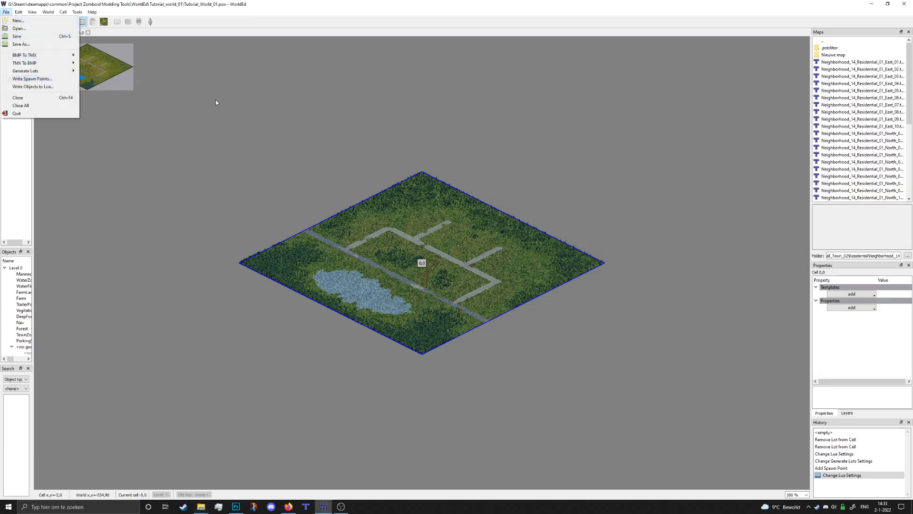
pyautogui.moveTo(319, 269)
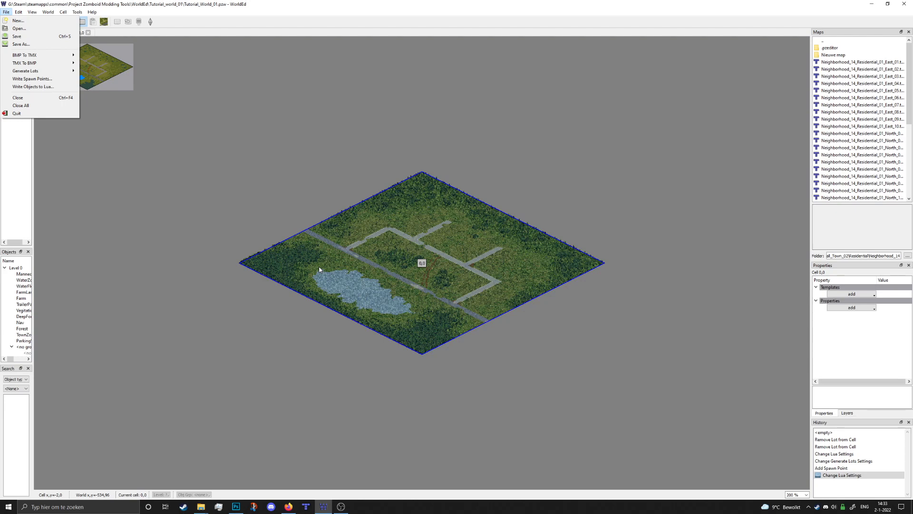
pyautogui.moveTo(222, 256)
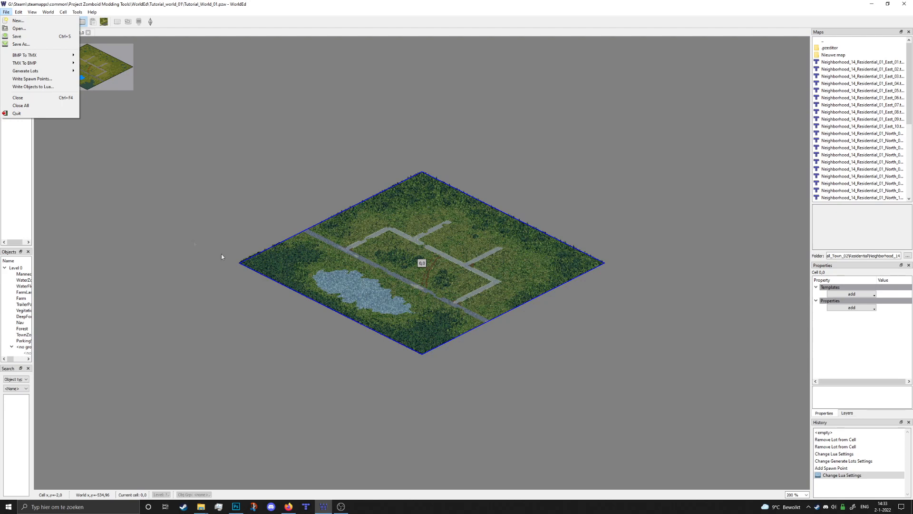
pyautogui.moveTo(50, 90)
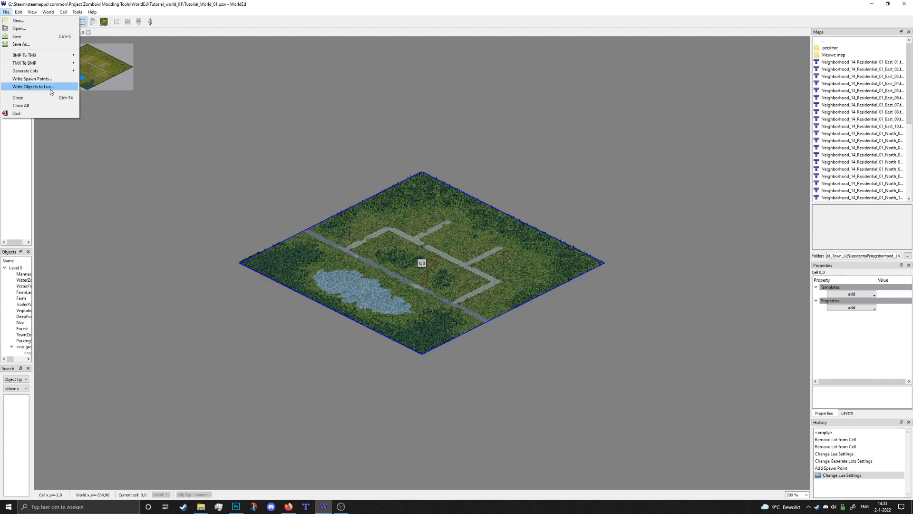
# Write the world objects to objects.lua in Tutorial_world_01, replacing the existing file.
pyautogui.click(36, 87)
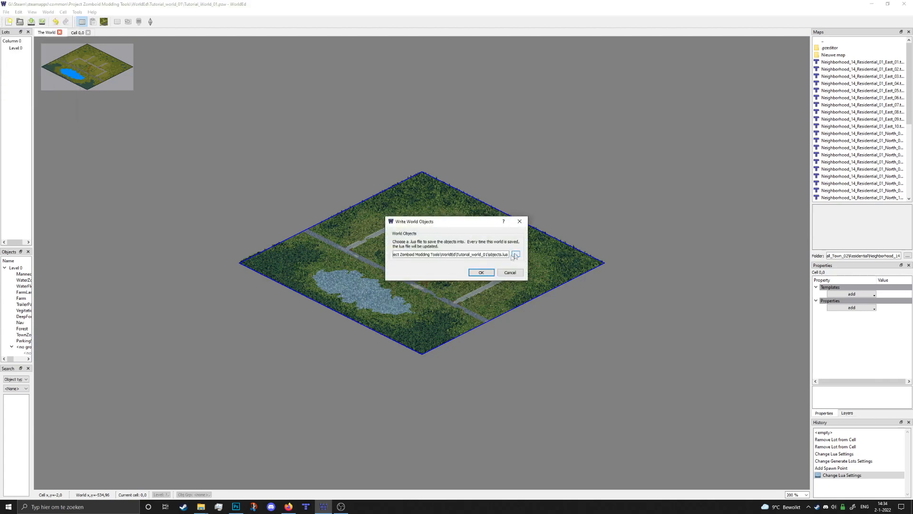
pyautogui.click(515, 255)
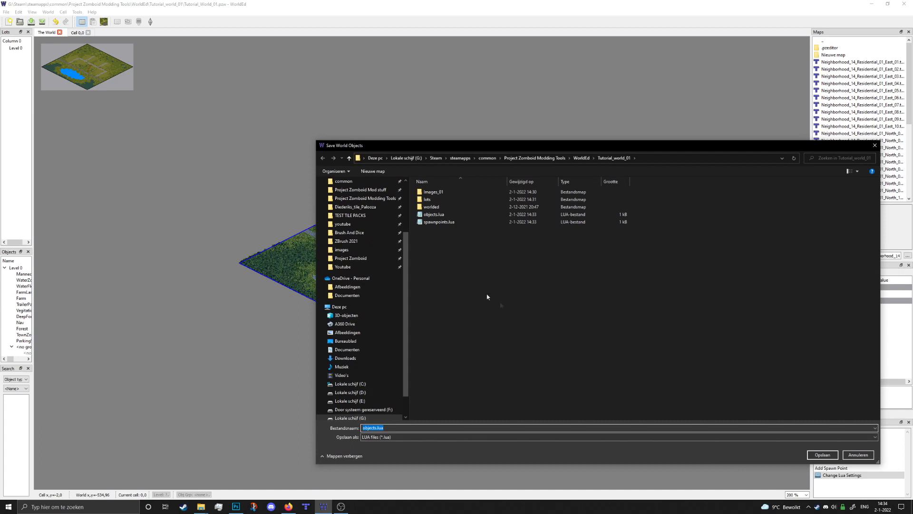
pyautogui.click(823, 455)
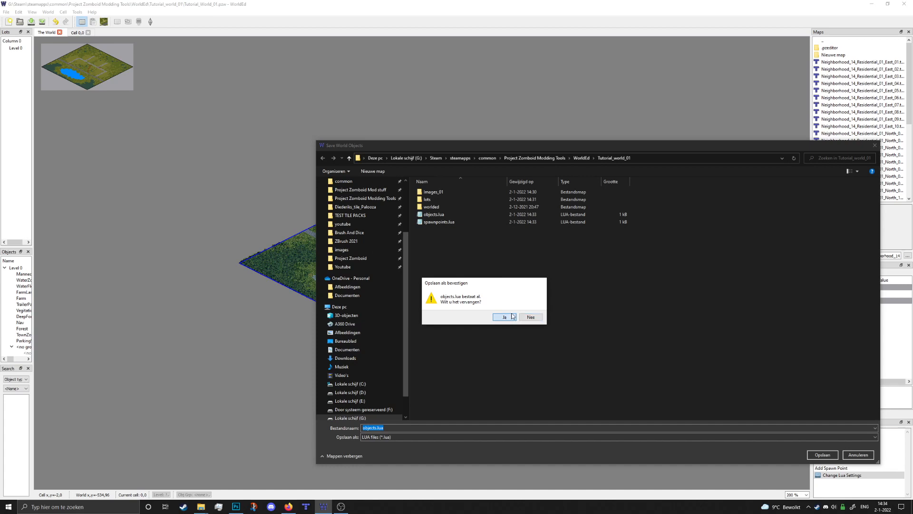
pyautogui.click(503, 317)
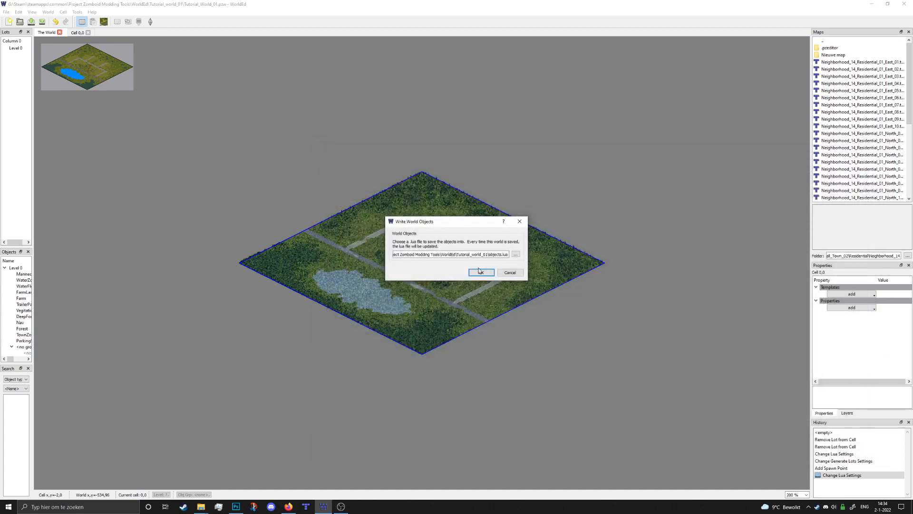
pyautogui.click(480, 272)
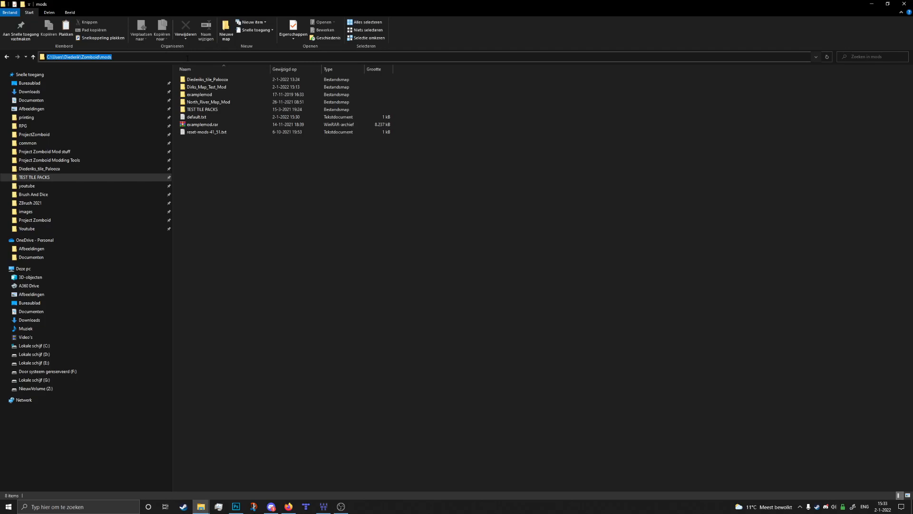
# Open the Dirks_Map_Test_Mod folder inside Zomboid's mods directory.
pyautogui.click(248, 208)
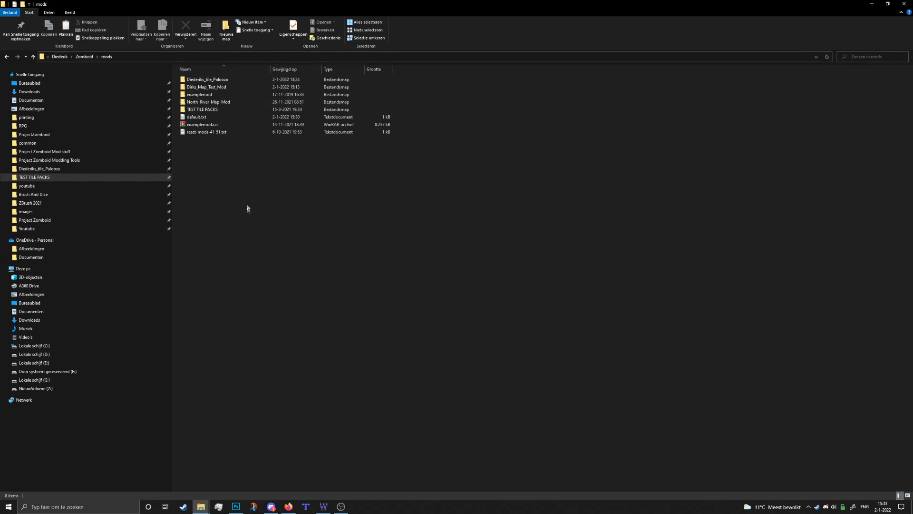
pyautogui.moveTo(250, 199)
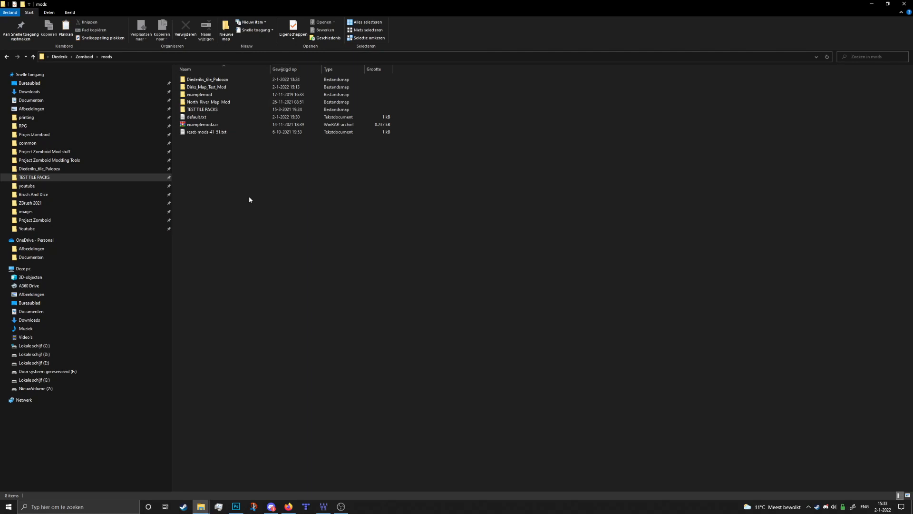
pyautogui.click(206, 87)
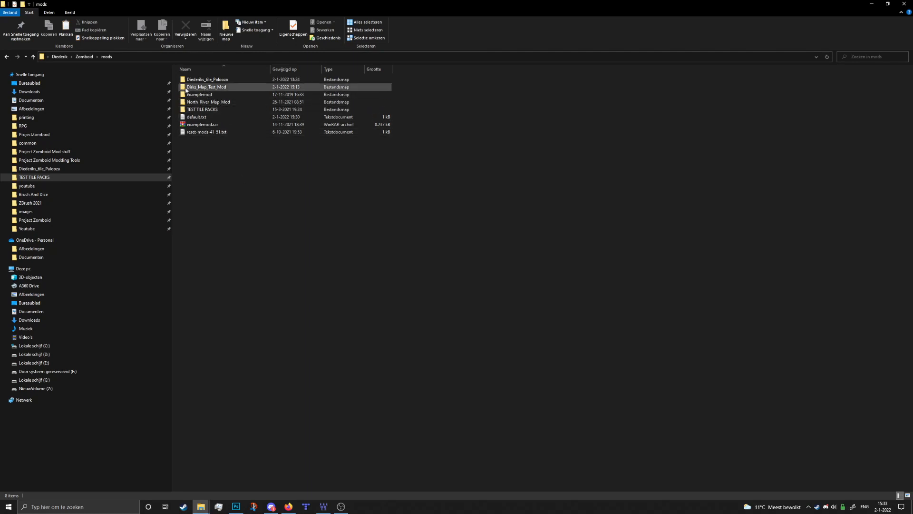
pyautogui.moveTo(212, 91)
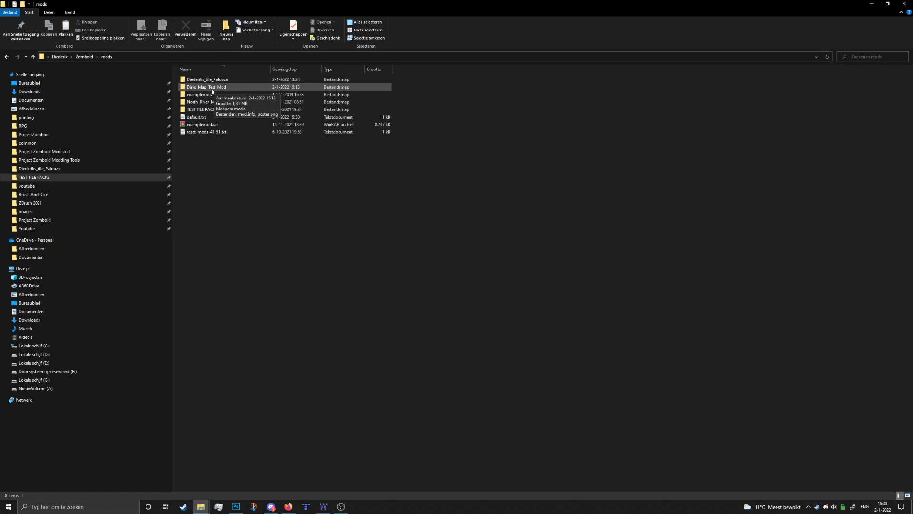
pyautogui.doubleClick(205, 86)
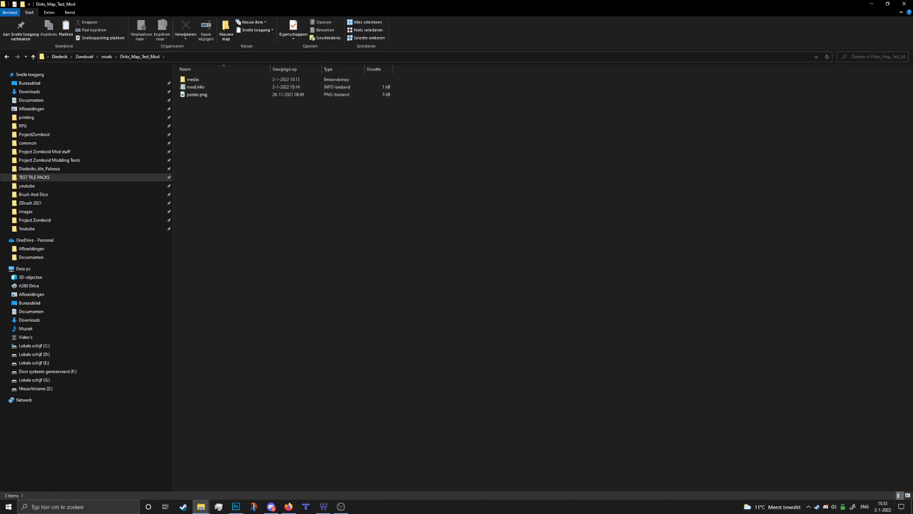
pyautogui.moveTo(363, 163)
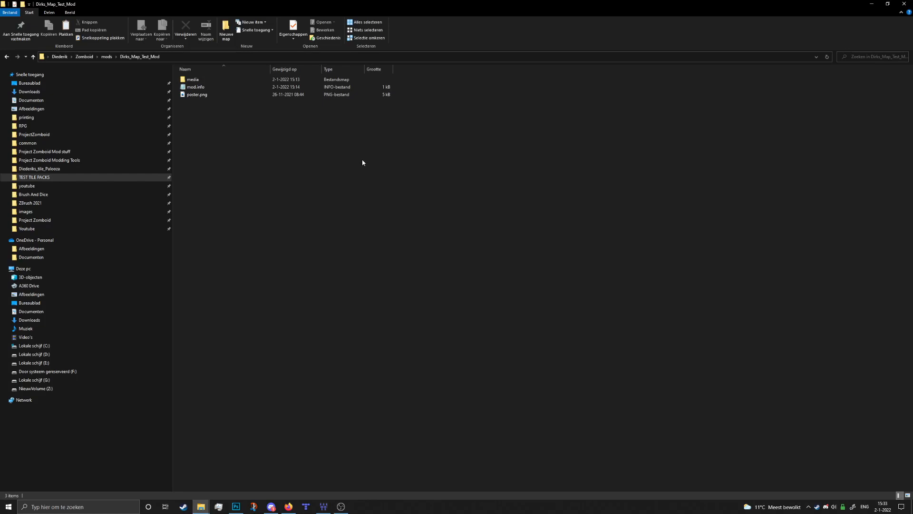
pyautogui.moveTo(214, 89)
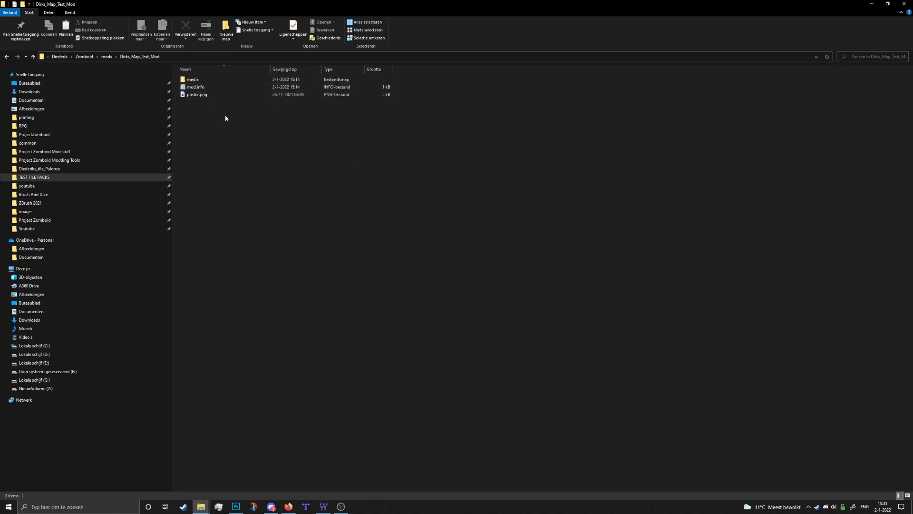
# View the mod's poster.png image and close it.
pyautogui.click(193, 79)
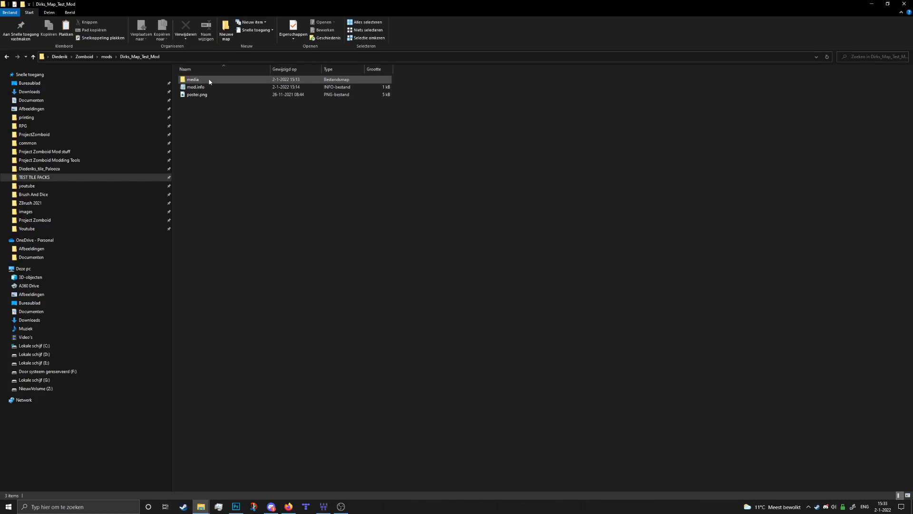
pyautogui.click(197, 94)
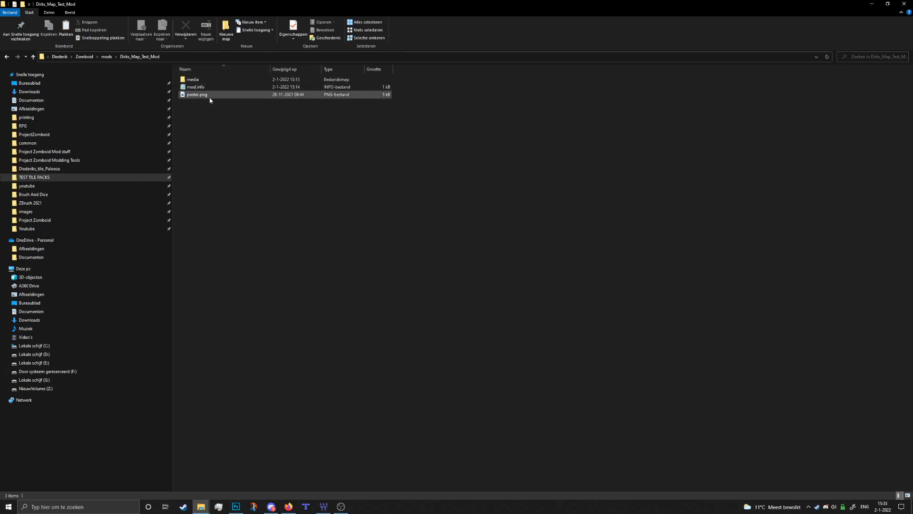
pyautogui.click(197, 94)
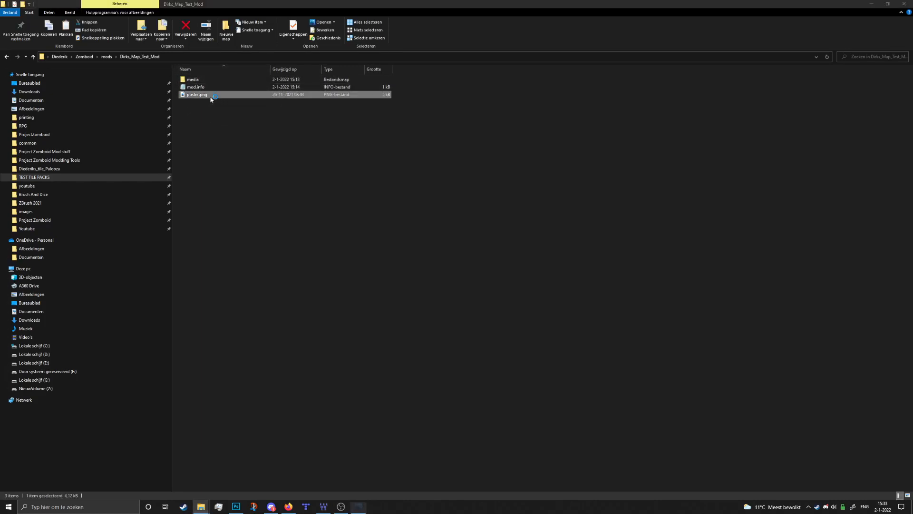
pyautogui.doubleClick(197, 94)
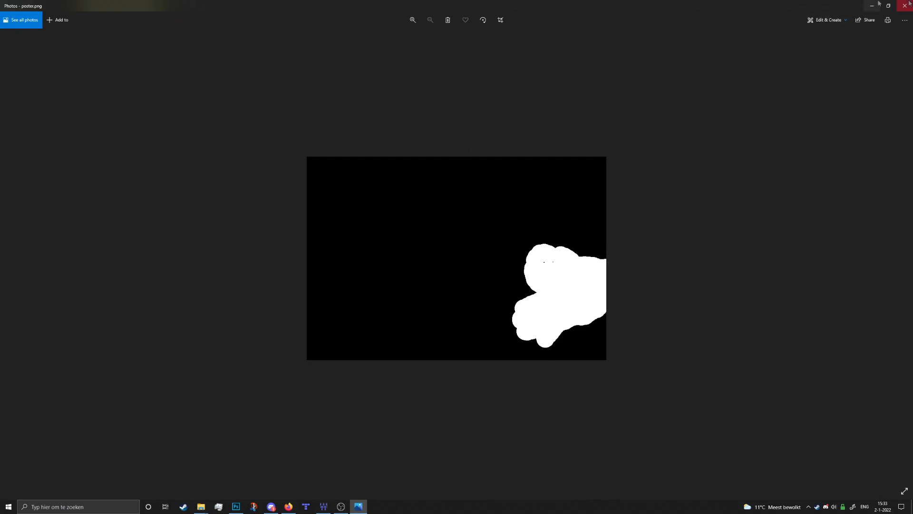
pyautogui.click(198, 507)
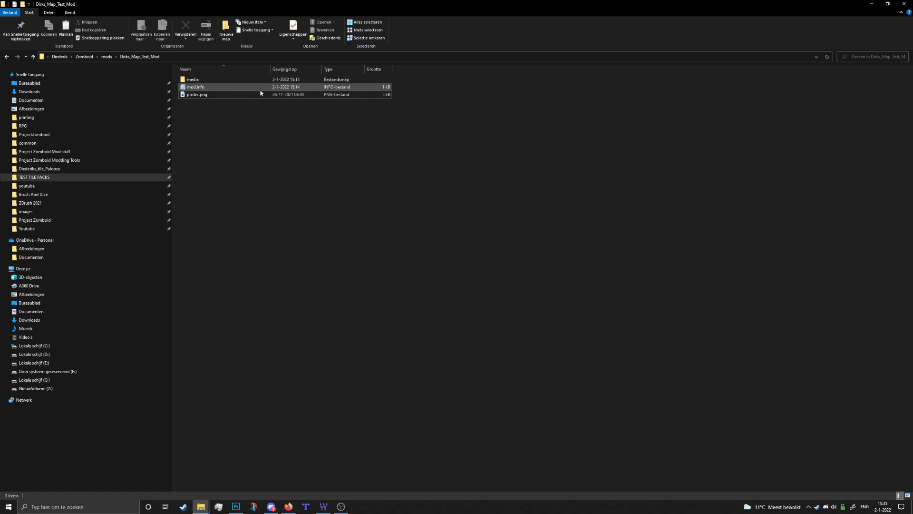
# Read the name, id, description and poster lines in mod.info, then close it.
pyautogui.click(197, 87)
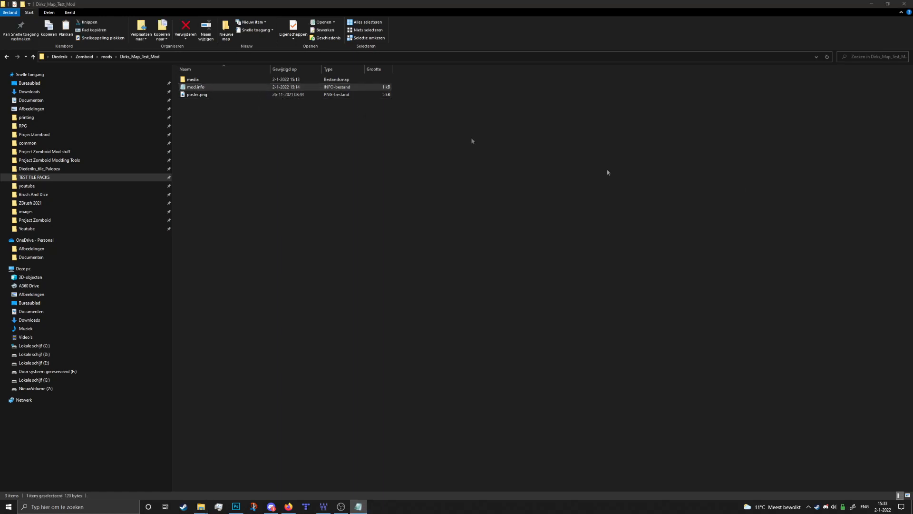
pyautogui.doubleClick(196, 86)
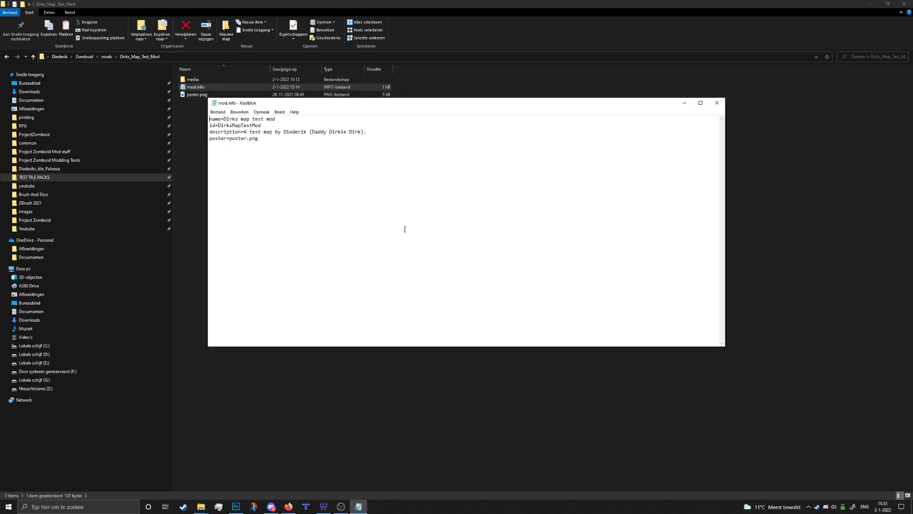
pyautogui.moveTo(396, 190)
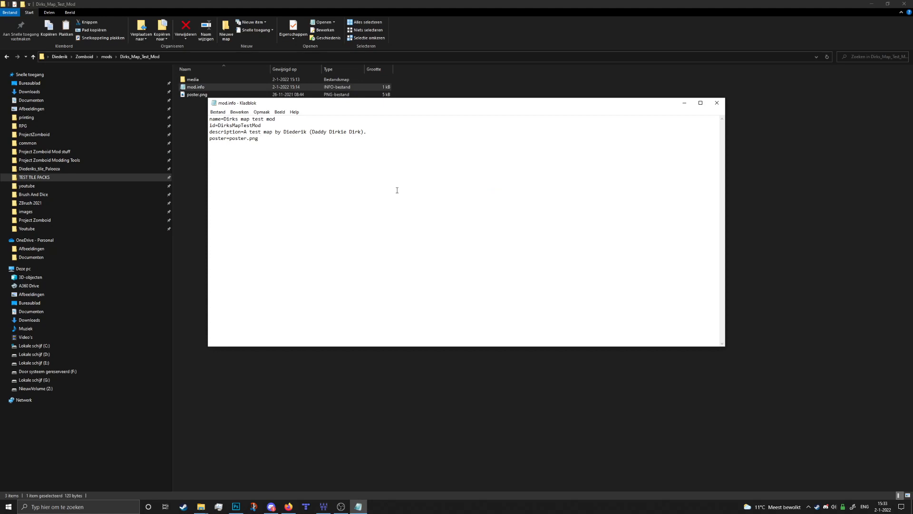
pyautogui.click(260, 138)
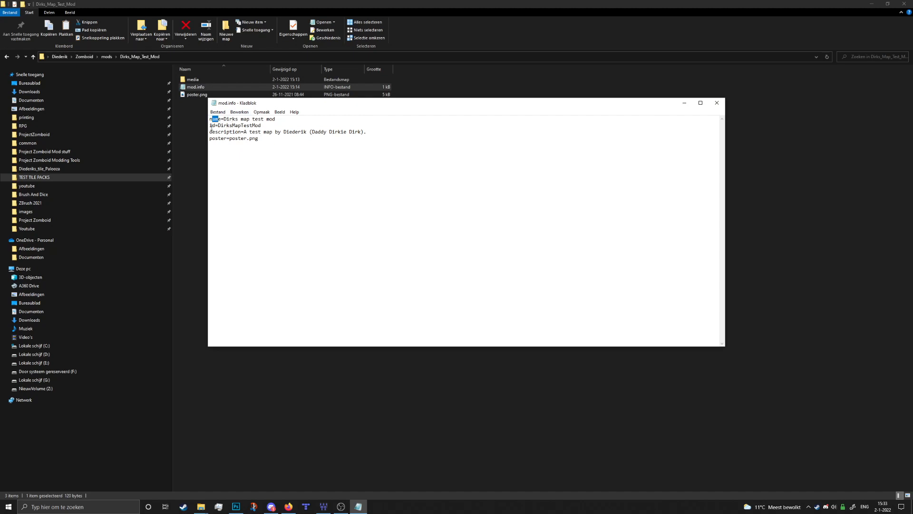
pyautogui.doubleClick(213, 125)
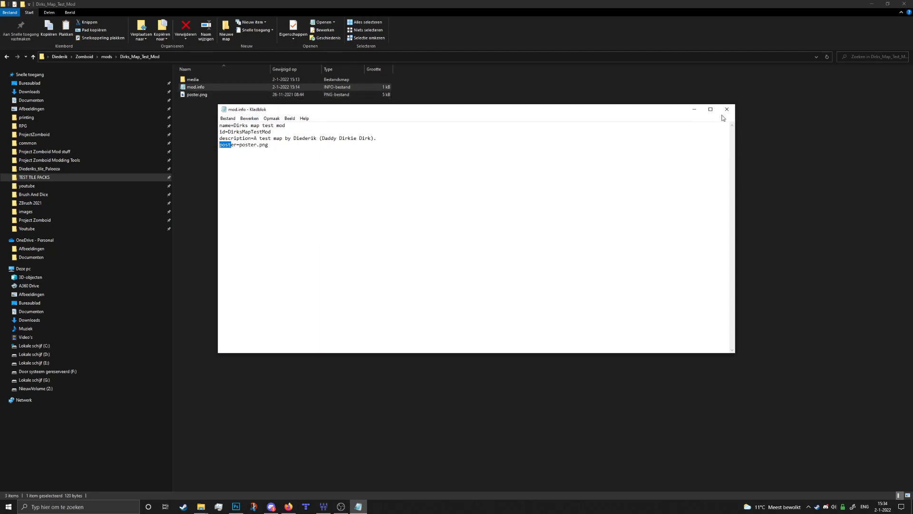
pyautogui.click(727, 109)
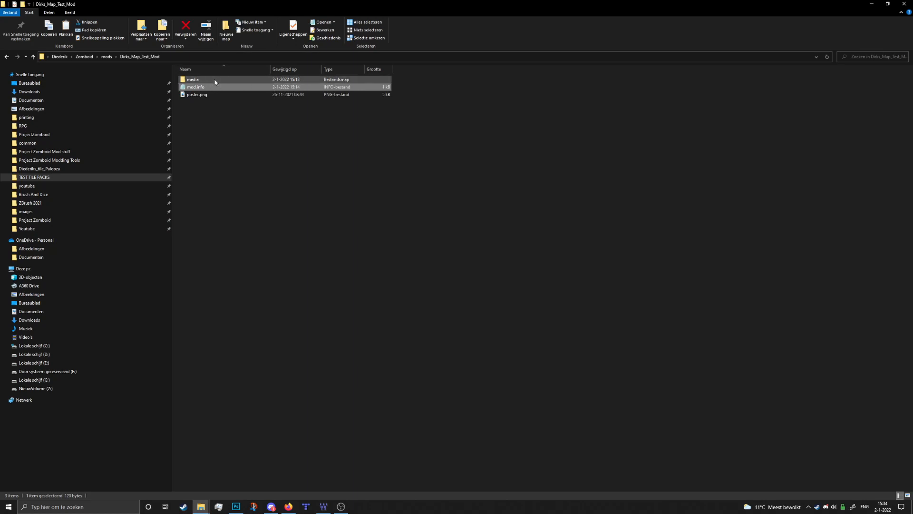
# Navigate into the mod's media > maps > tutorialmap folder.
pyautogui.doubleClick(193, 79)
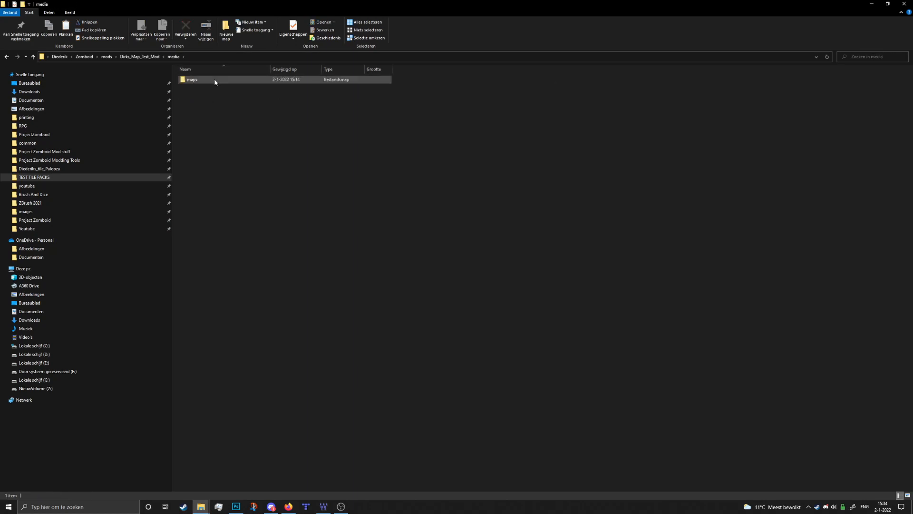
pyautogui.moveTo(215, 82)
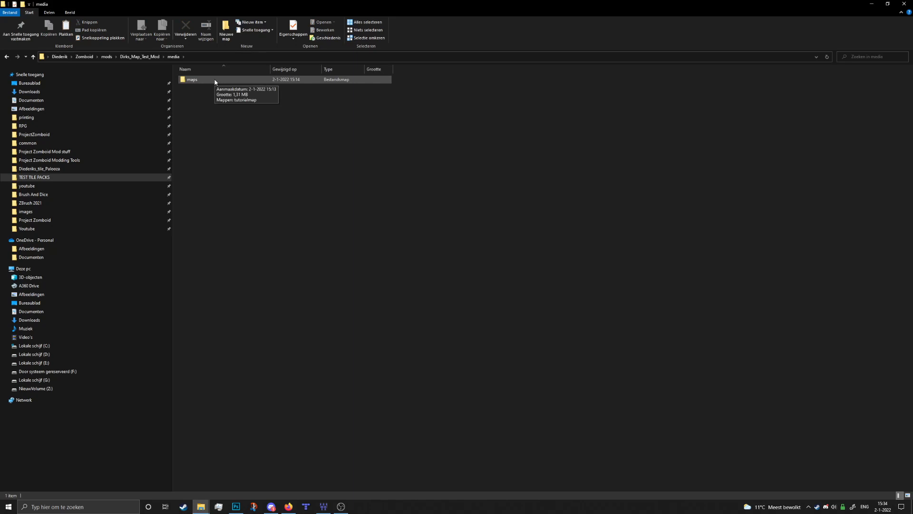
pyautogui.doubleClick(193, 79)
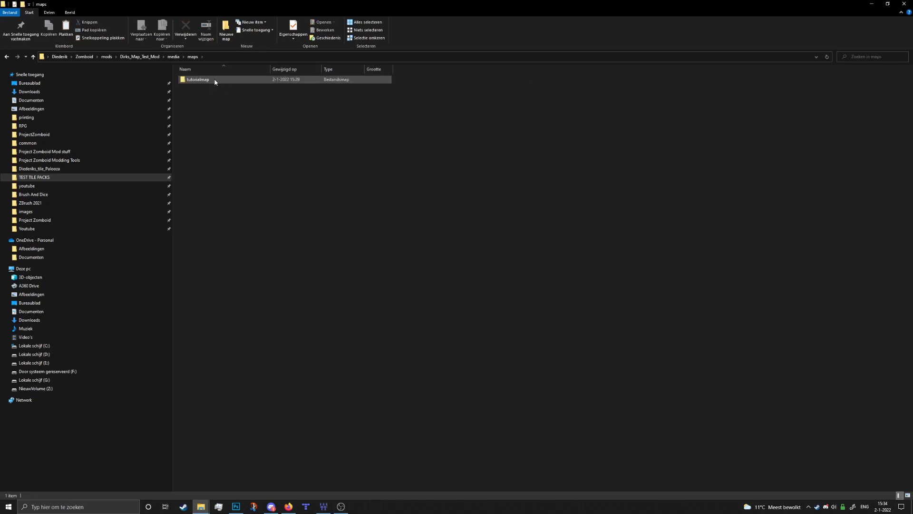
pyautogui.doubleClick(197, 79)
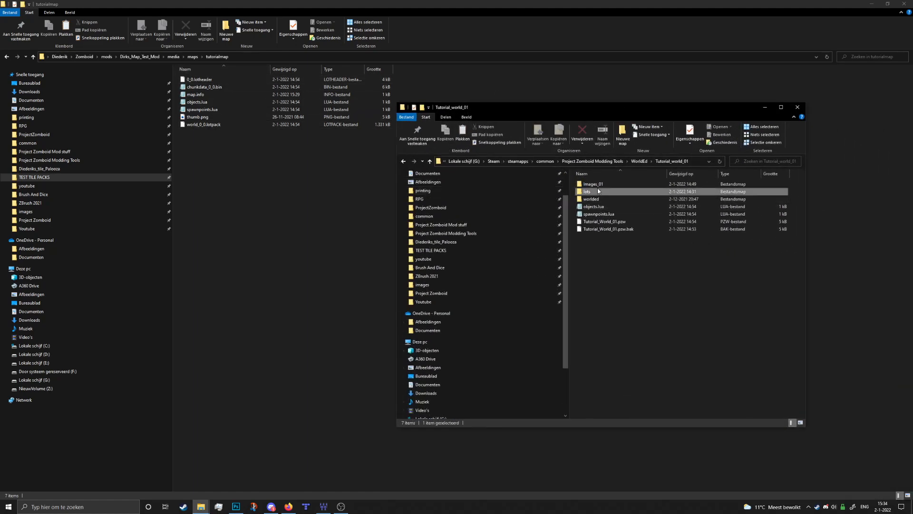
# Copy the three exported lots files into tutorialmap, replacing the older copies.
pyautogui.doubleClick(587, 192)
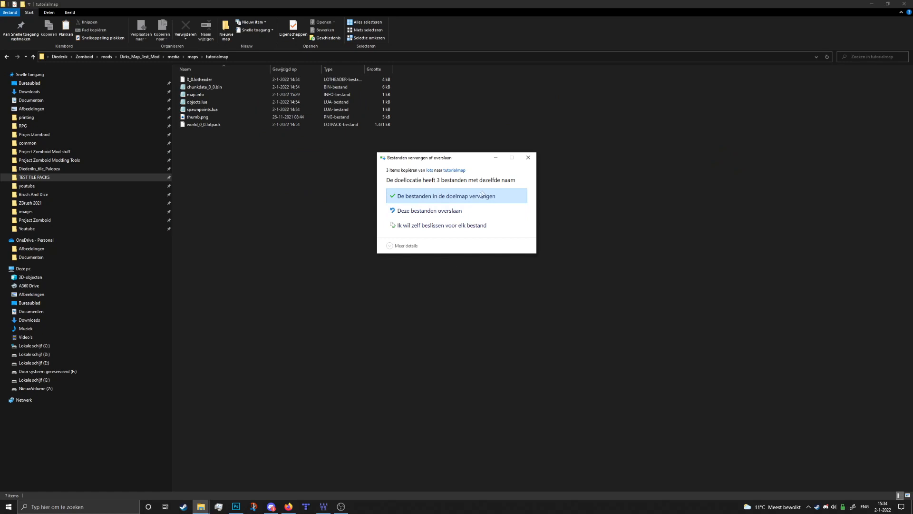
pyautogui.click(457, 195)
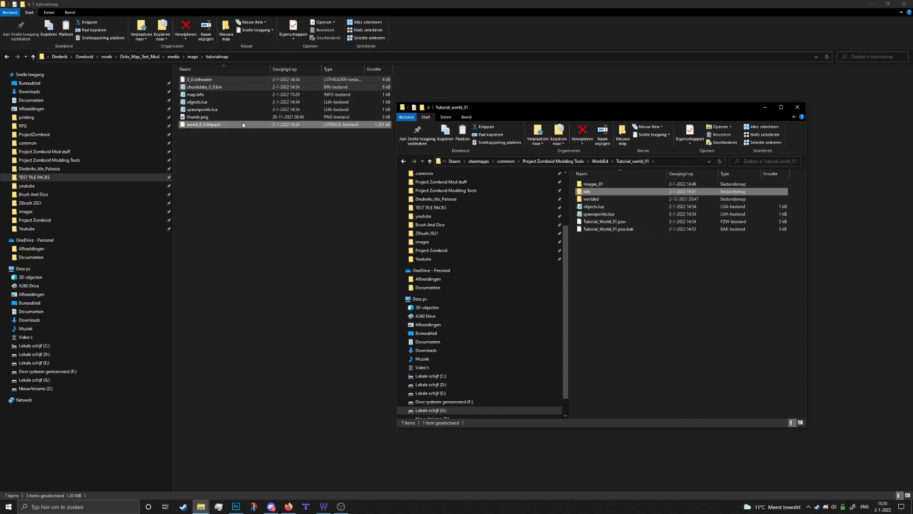
pyautogui.click(797, 107)
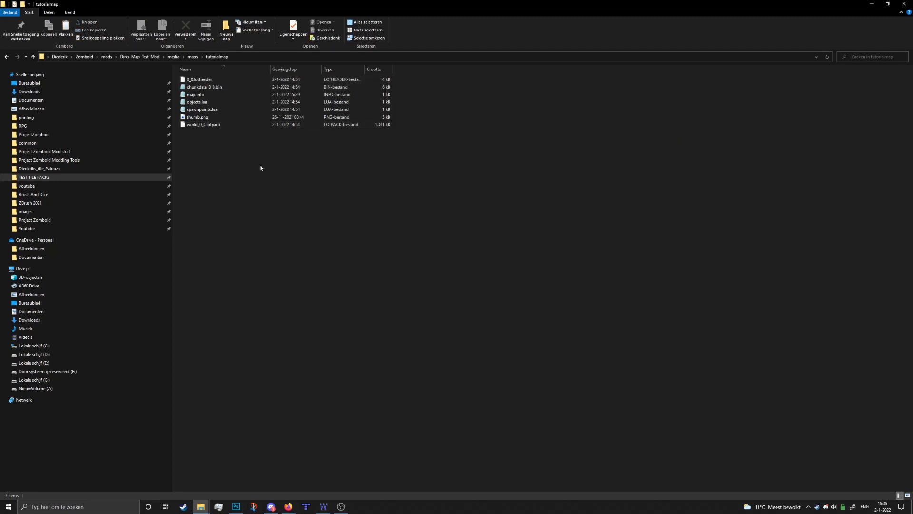
# Preview tutorialmap's thumb.png, then open map.info in Notepad.
pyautogui.click(194, 95)
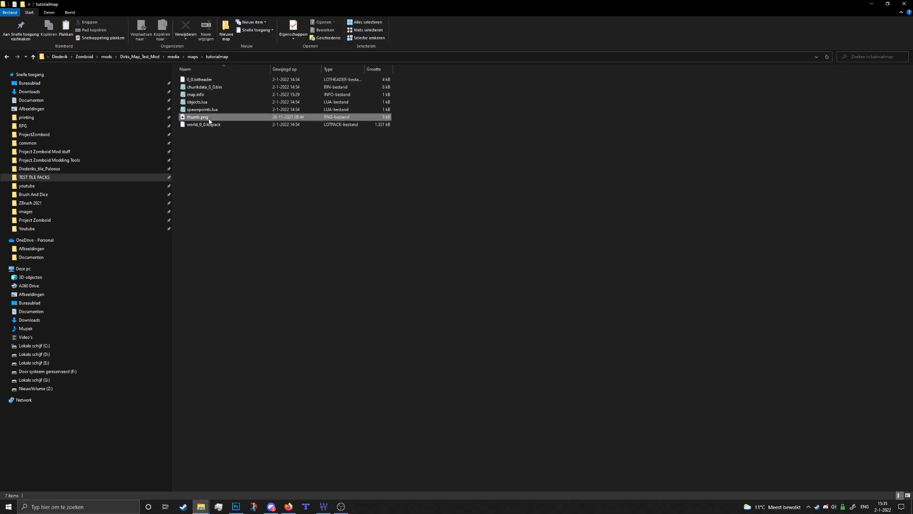
pyautogui.doubleClick(196, 117)
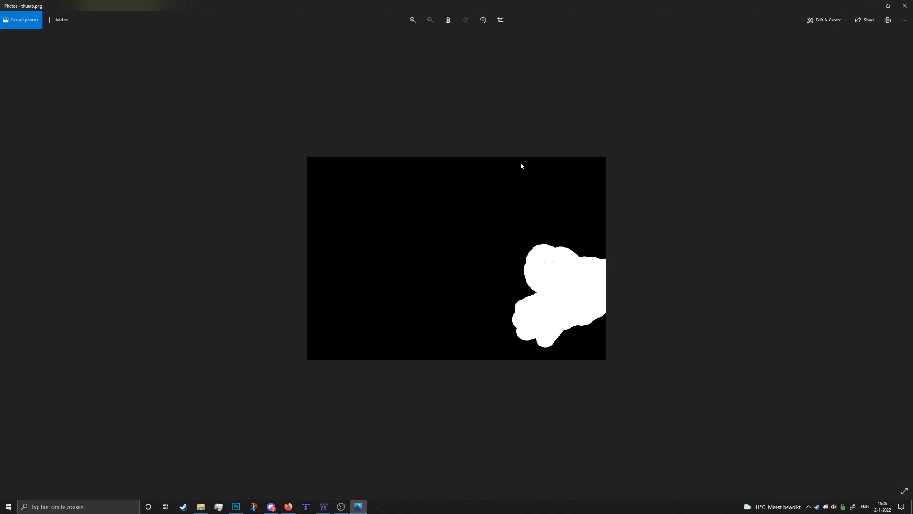
pyautogui.moveTo(484, 209)
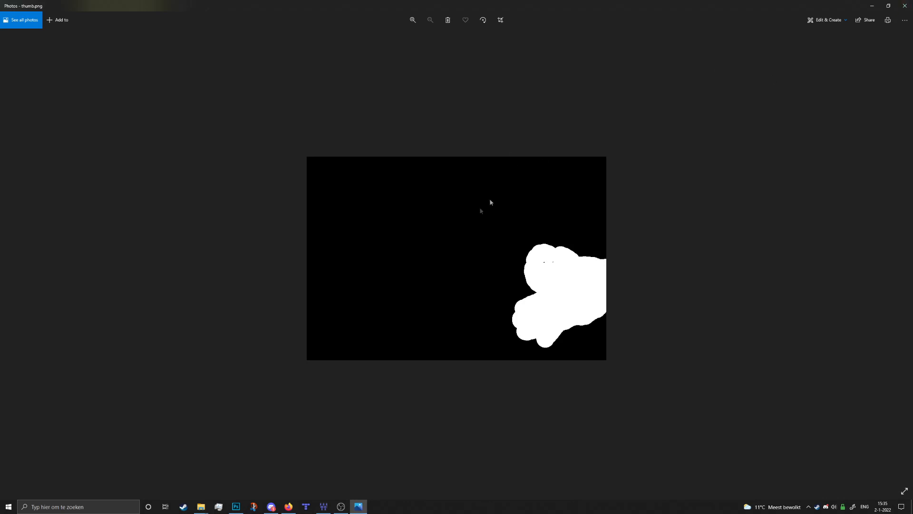
pyautogui.moveTo(907, 6)
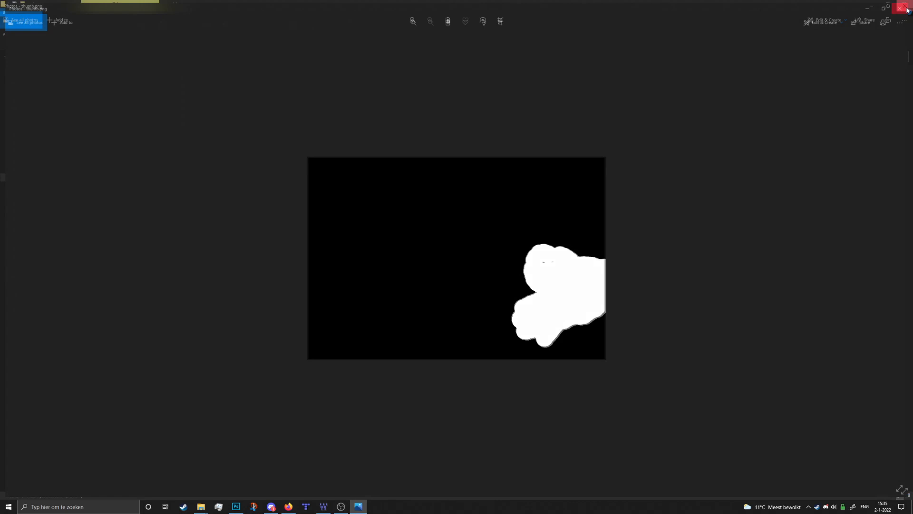
pyautogui.click(904, 7)
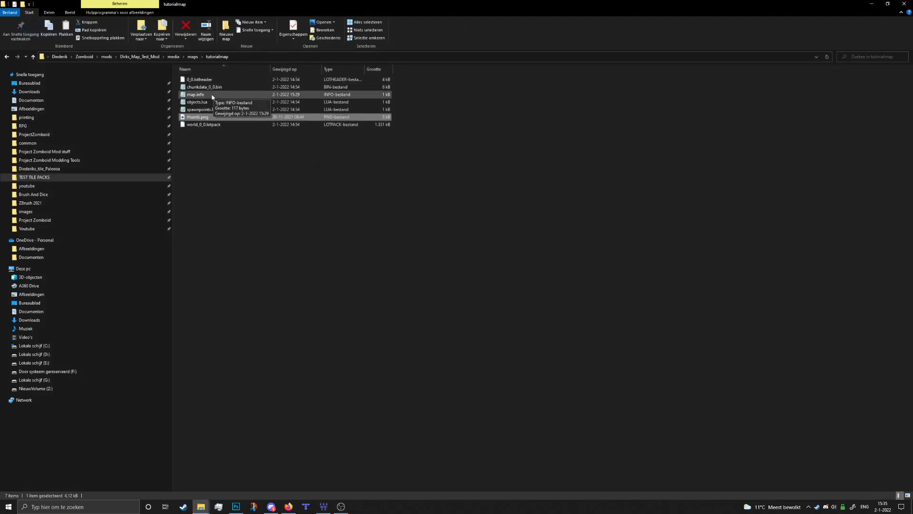
pyautogui.click(195, 94)
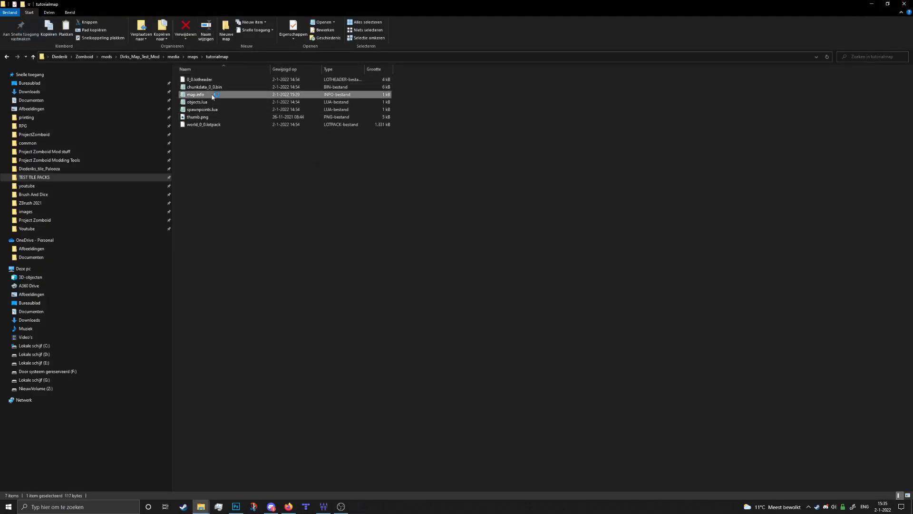
pyautogui.doubleClick(195, 94)
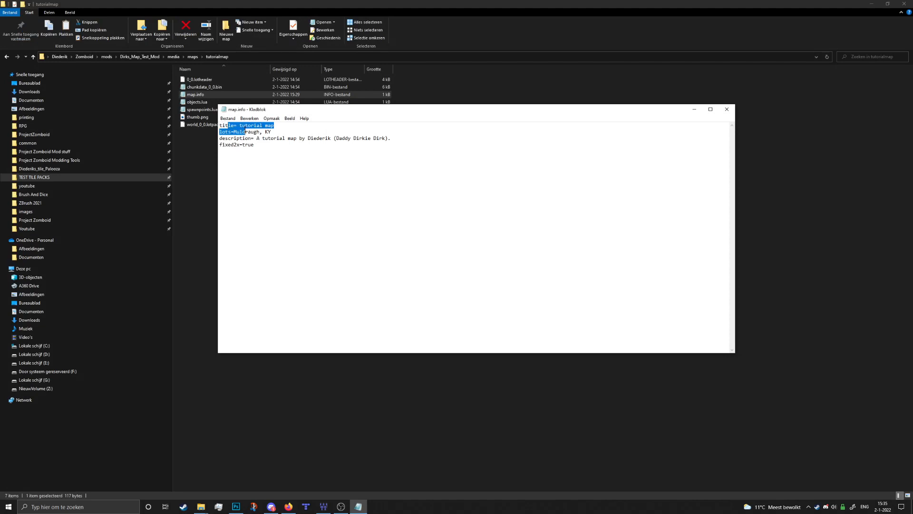
# Review map.info's title, lots, description and fixed2x lines, then close Notepad unchanged.
pyautogui.click(232, 132)
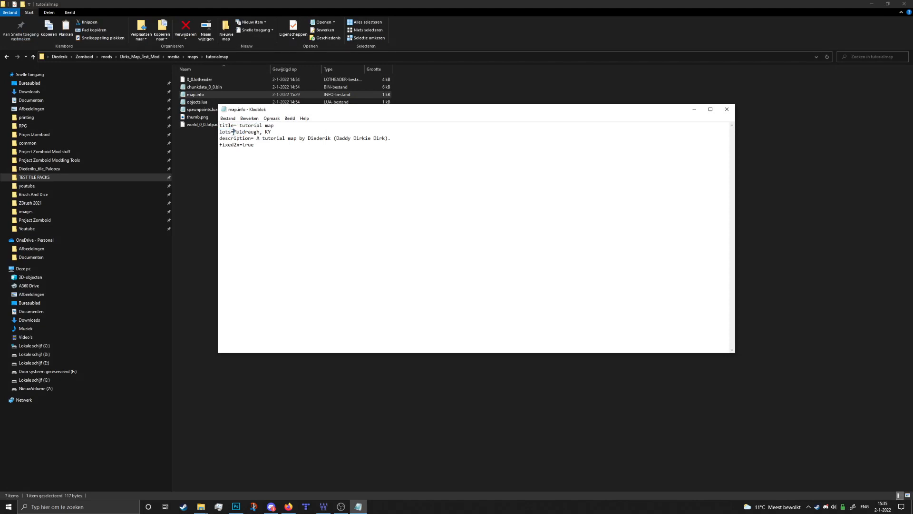
pyautogui.moveTo(233, 132); pyautogui.dragTo(270, 131)
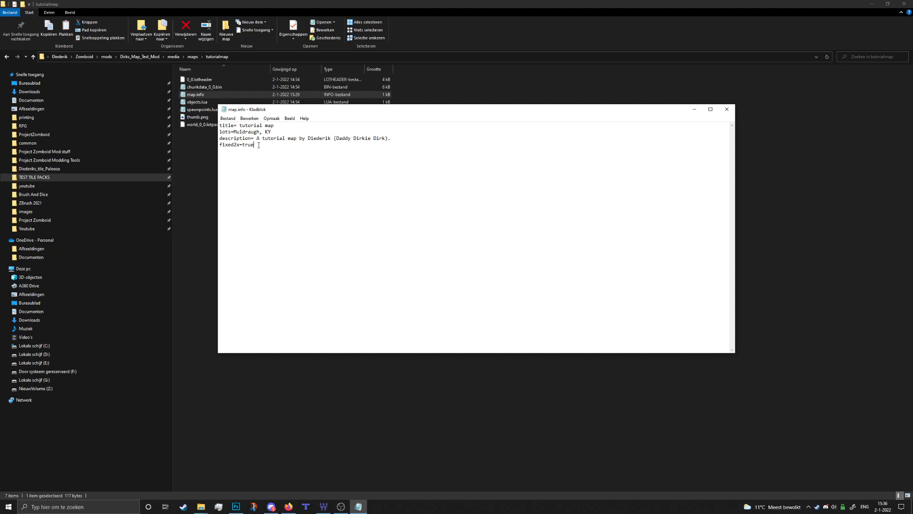
pyautogui.click(727, 109)
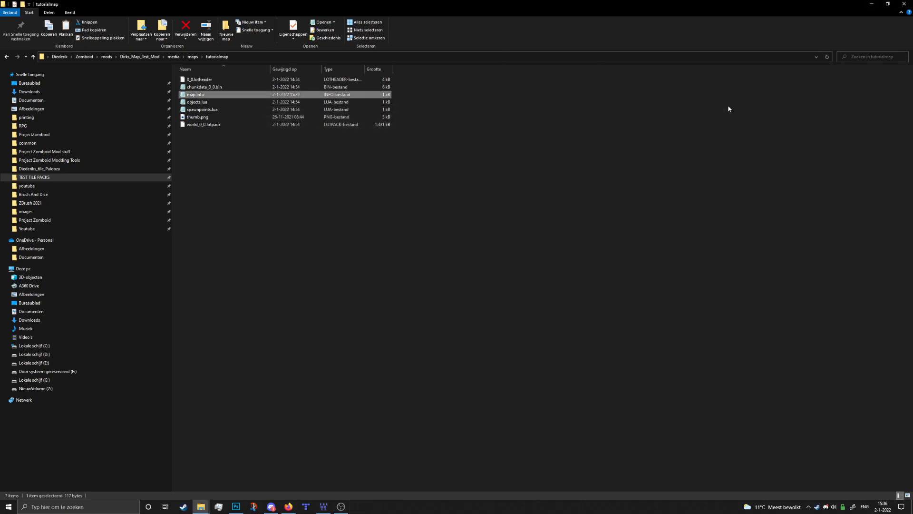
pyautogui.moveTo(363, 249)
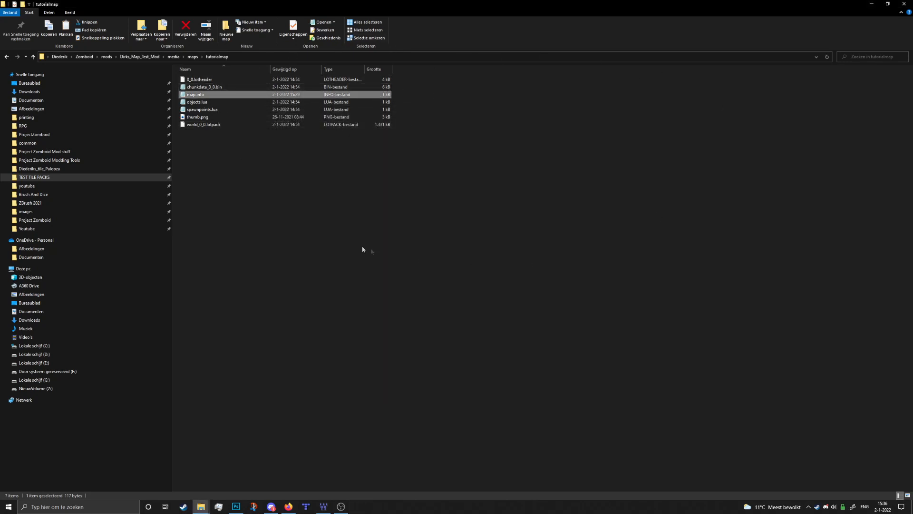
pyautogui.moveTo(405, 406)
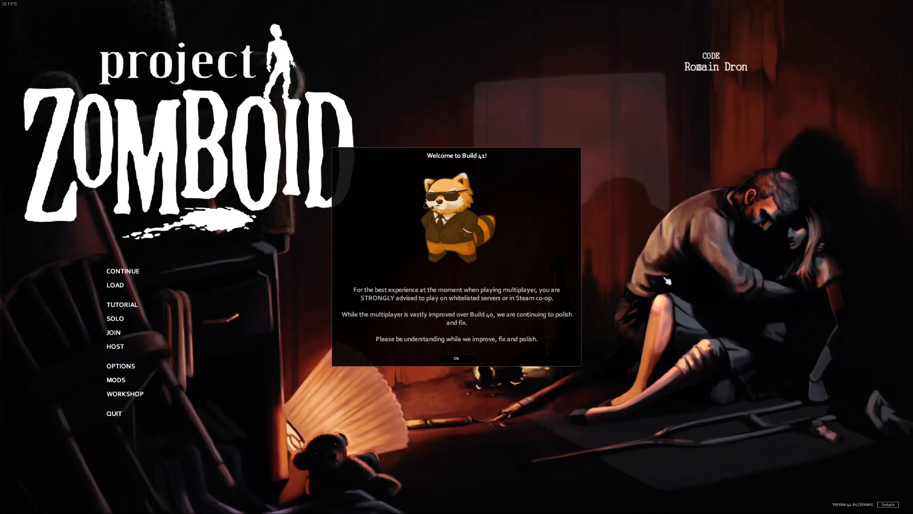
# Dismiss the welcome notice, verify Dirks map test mod is enabled, and begin a Solo game.
pyautogui.click(456, 358)
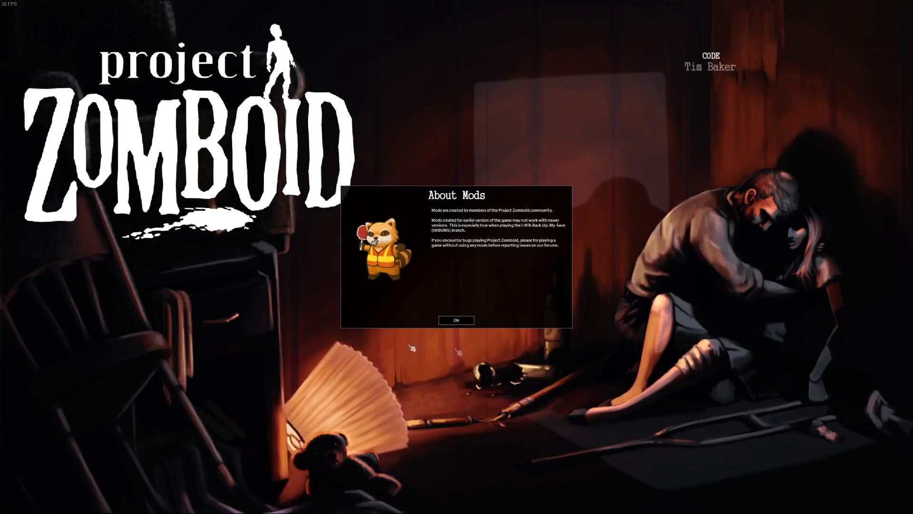
pyautogui.moveTo(503, 333)
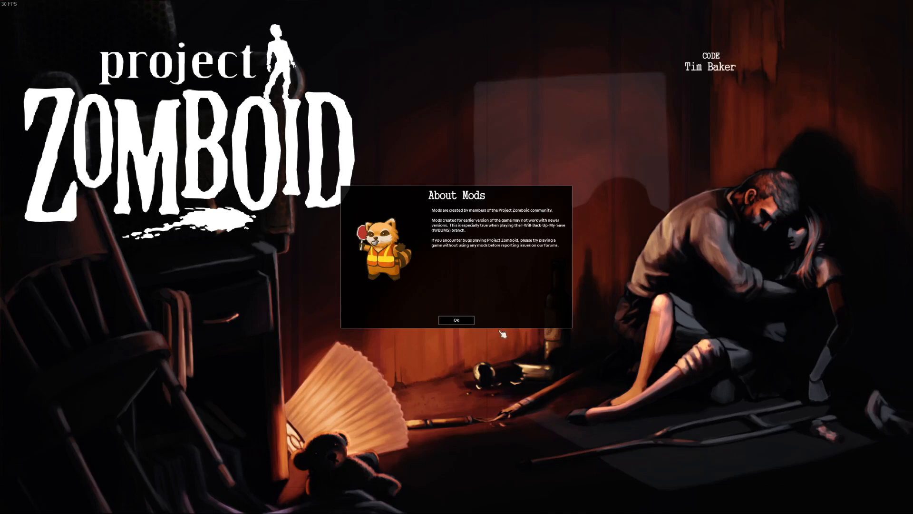
pyautogui.moveTo(457, 320)
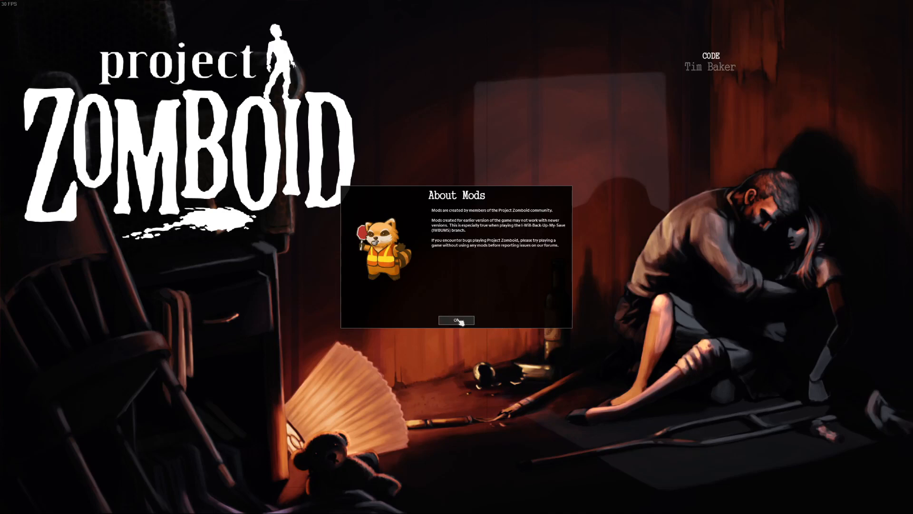
pyautogui.click(457, 320)
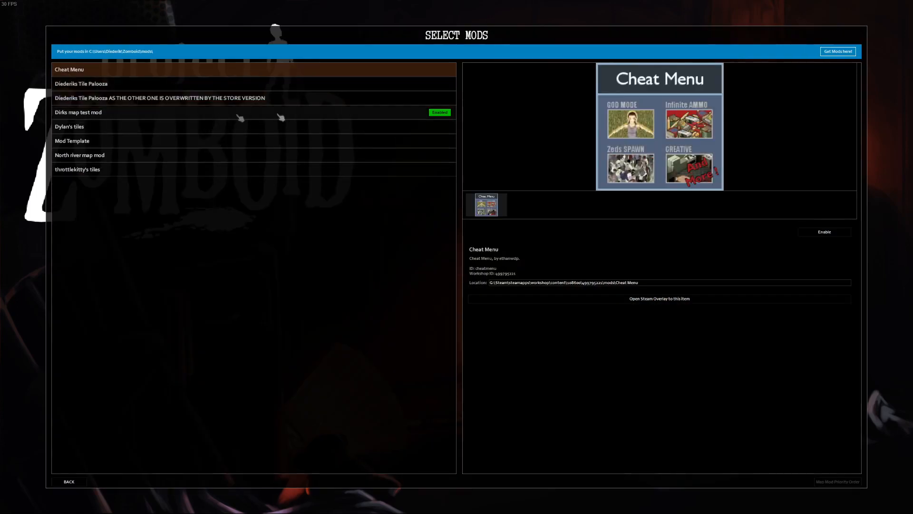
pyautogui.click(79, 112)
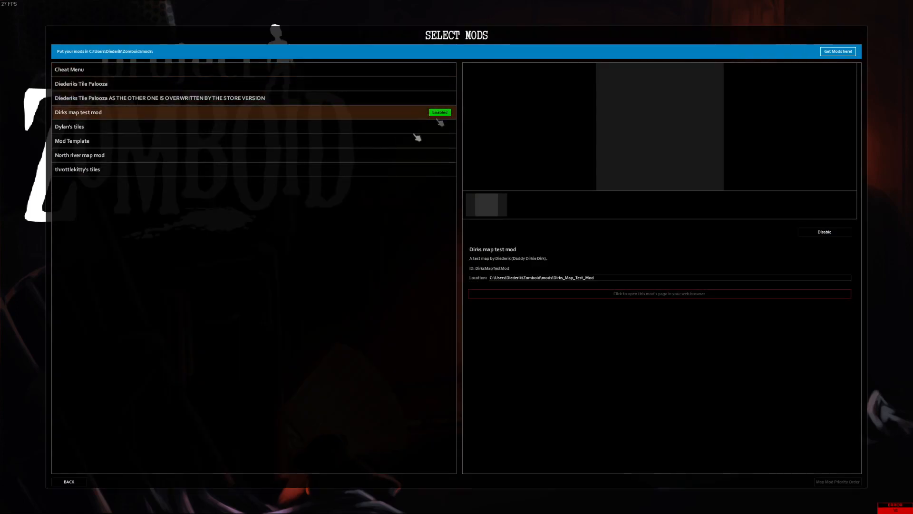
pyautogui.click(69, 482)
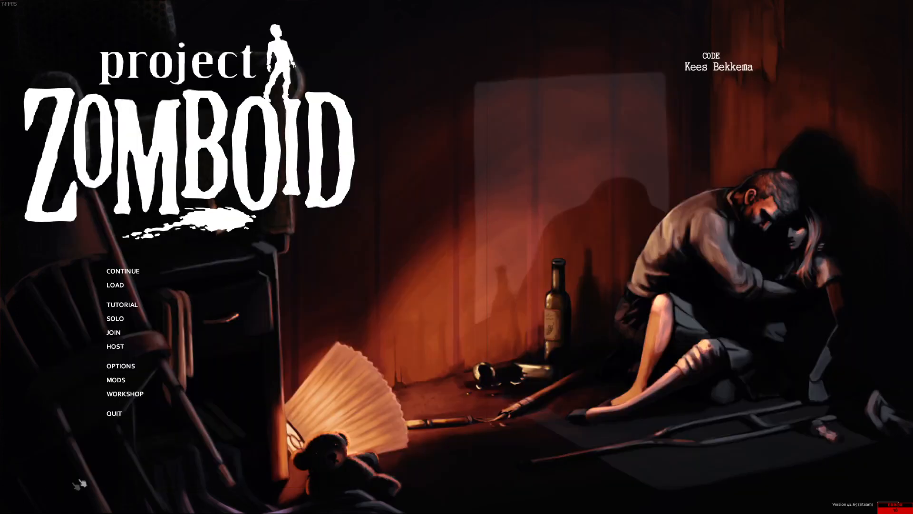
pyautogui.click(113, 318)
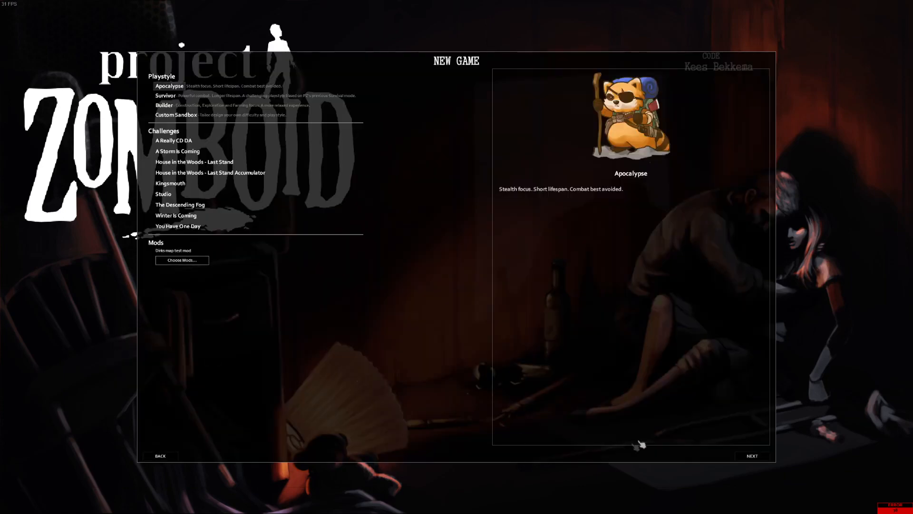
# Pass the playstyle screen, pick 'tutorial map' as spawn location, and reach character creation.
pyautogui.click(752, 455)
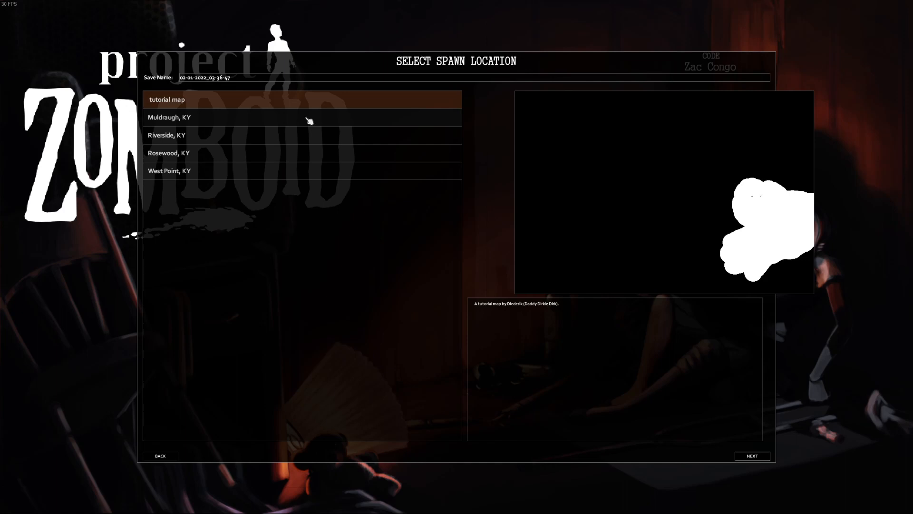
pyautogui.click(167, 117)
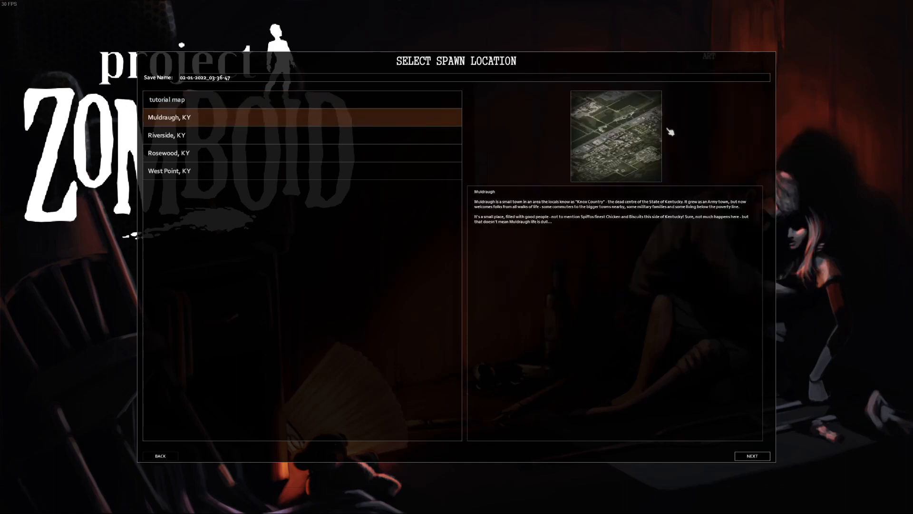
pyautogui.click(166, 100)
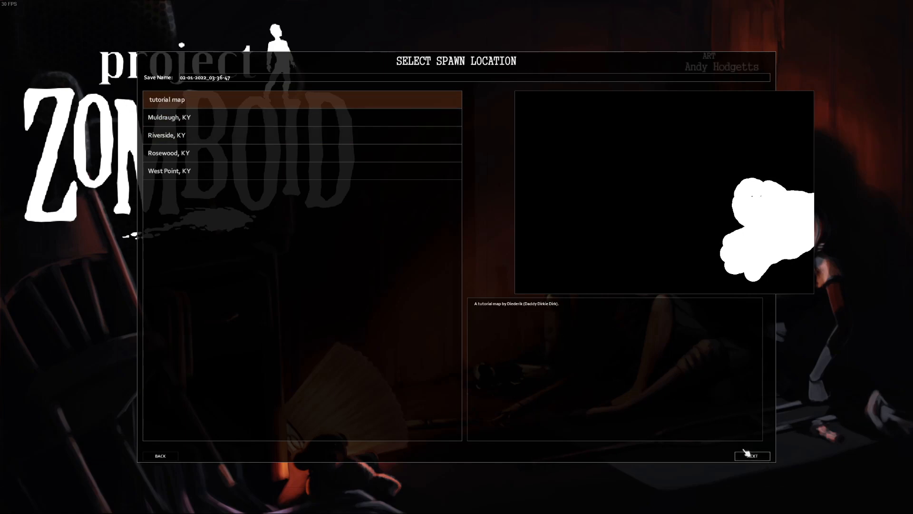
pyautogui.click(753, 455)
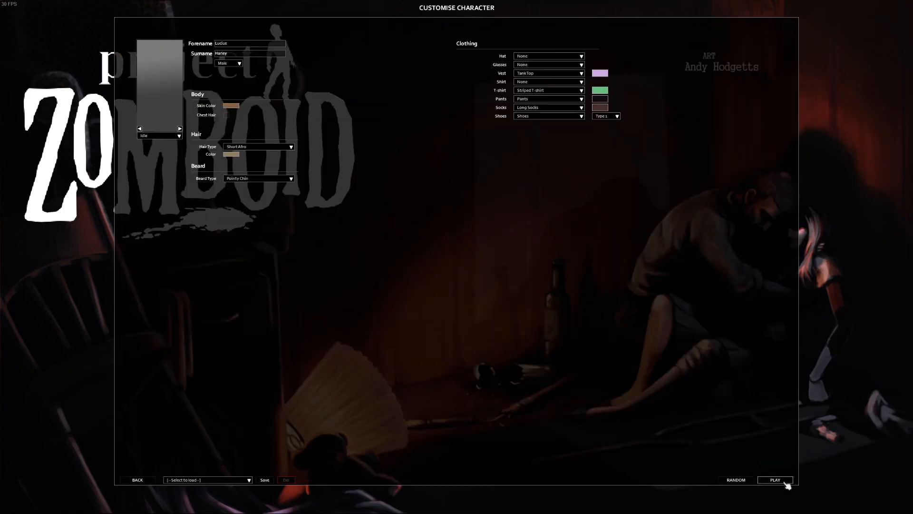
# Start the game from the Customise Character screen to spawn on the tutorial map.
pyautogui.click(775, 480)
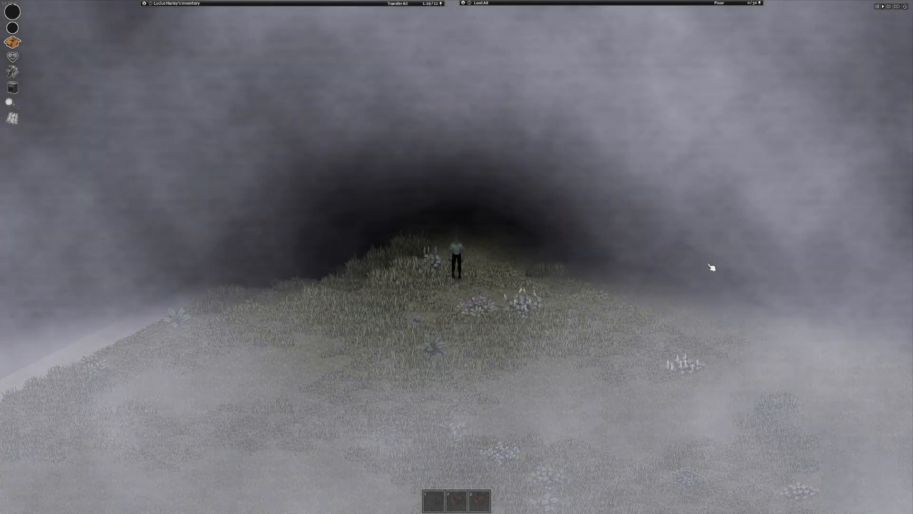